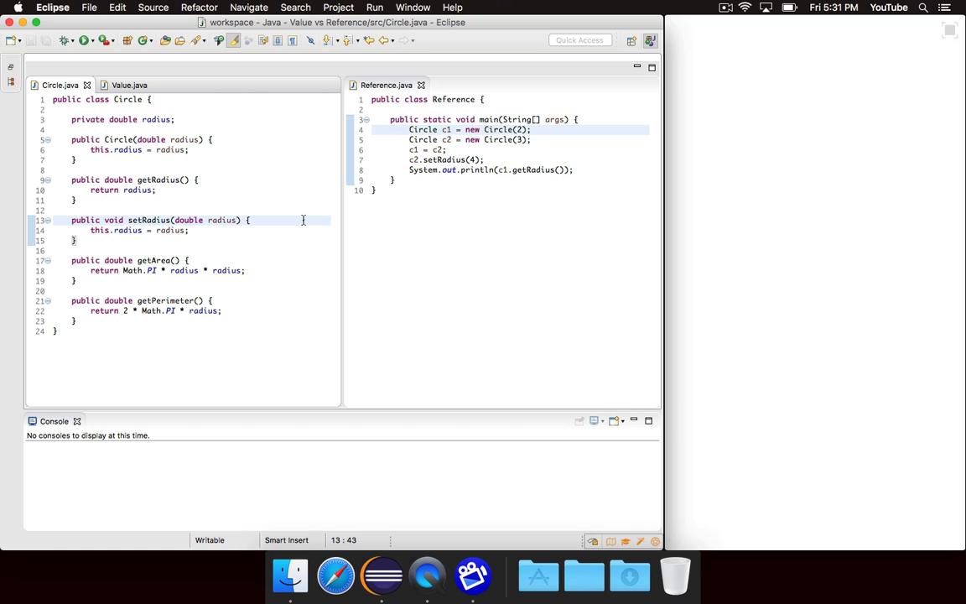
Show Value.java's source (doubles x = 2, y = 3, x = y, y = 4) beside Reference.
left_click(249, 220)
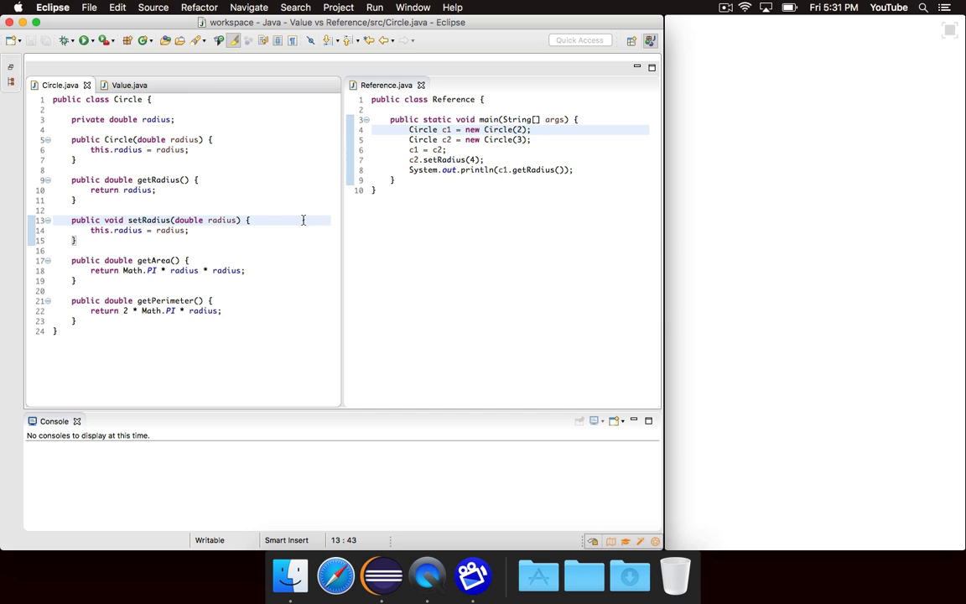
left_click(129, 84)
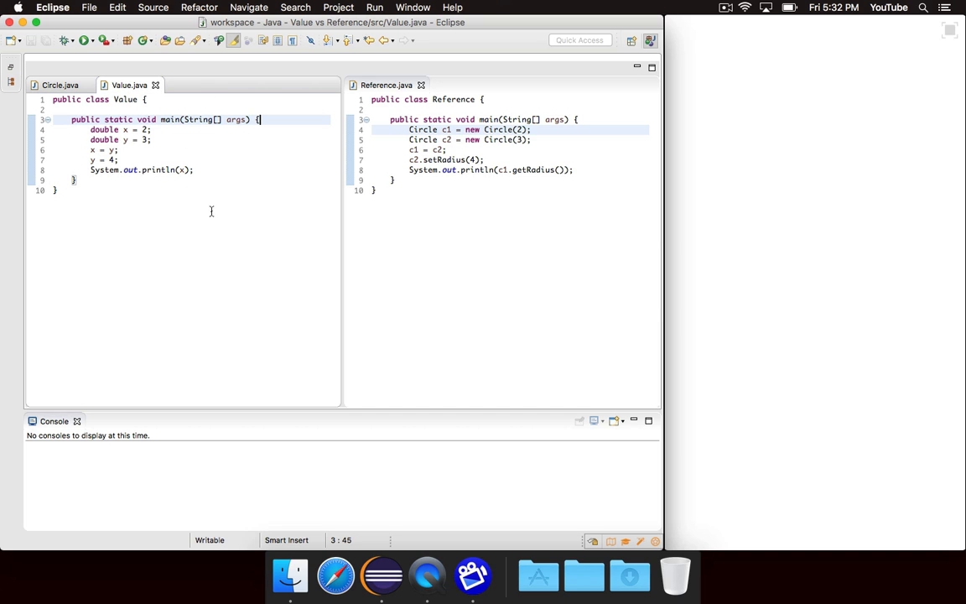
mouse_move(214, 225)
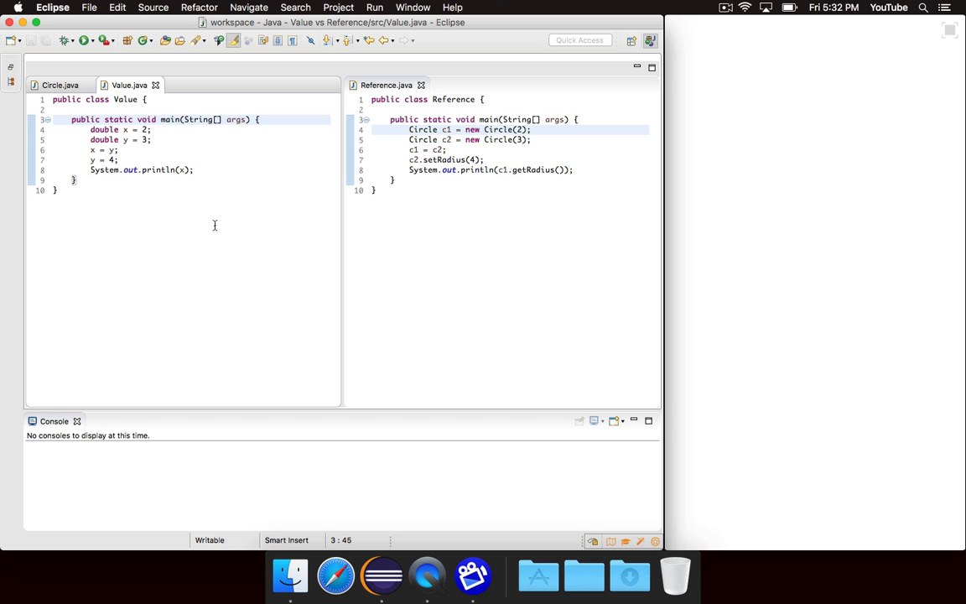
left_click(260, 119)
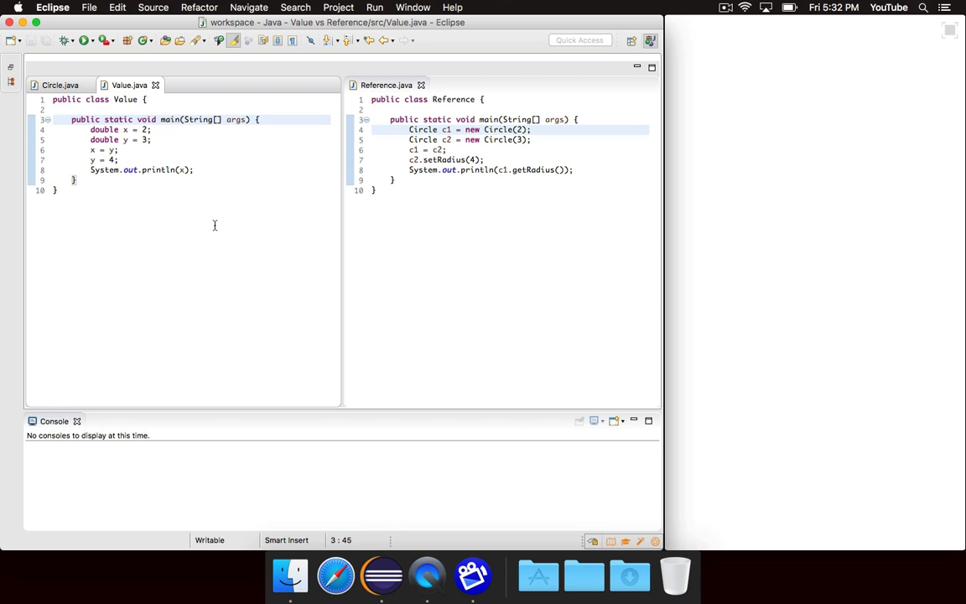
mouse_move(140, 117)
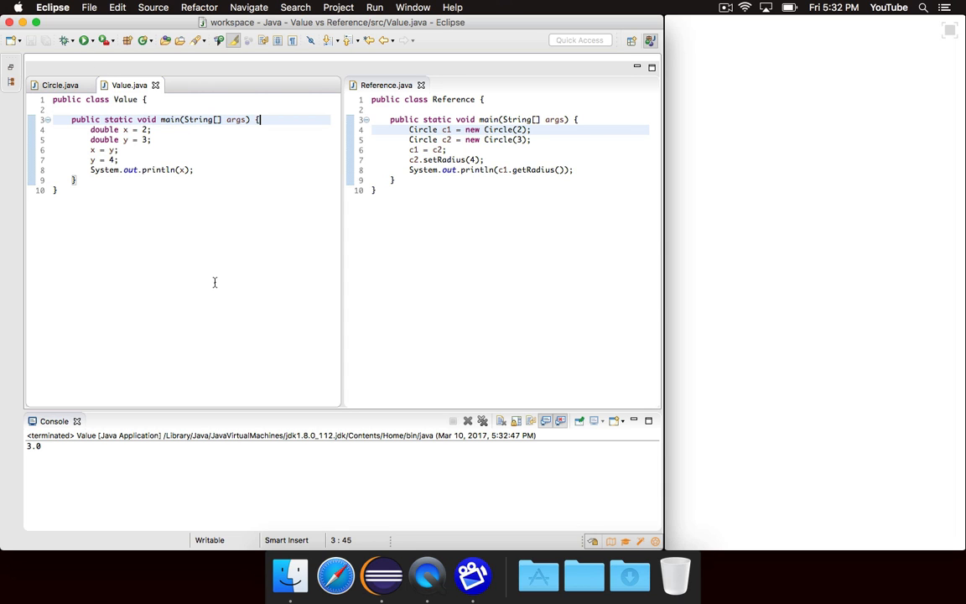
mouse_move(395, 201)
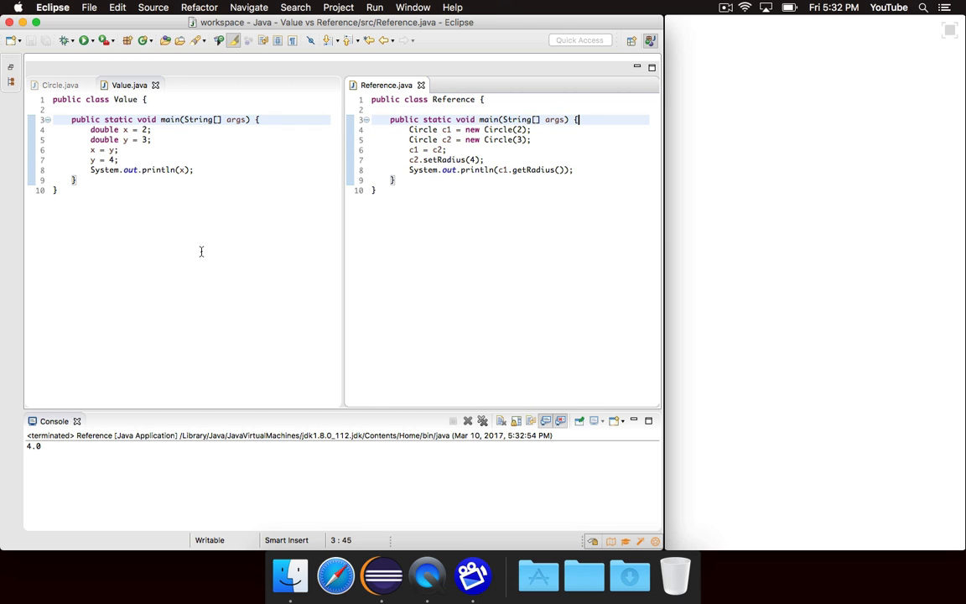
Record the run results as end comments // 3 and // 4 and save with Cmd+S.
type("//")
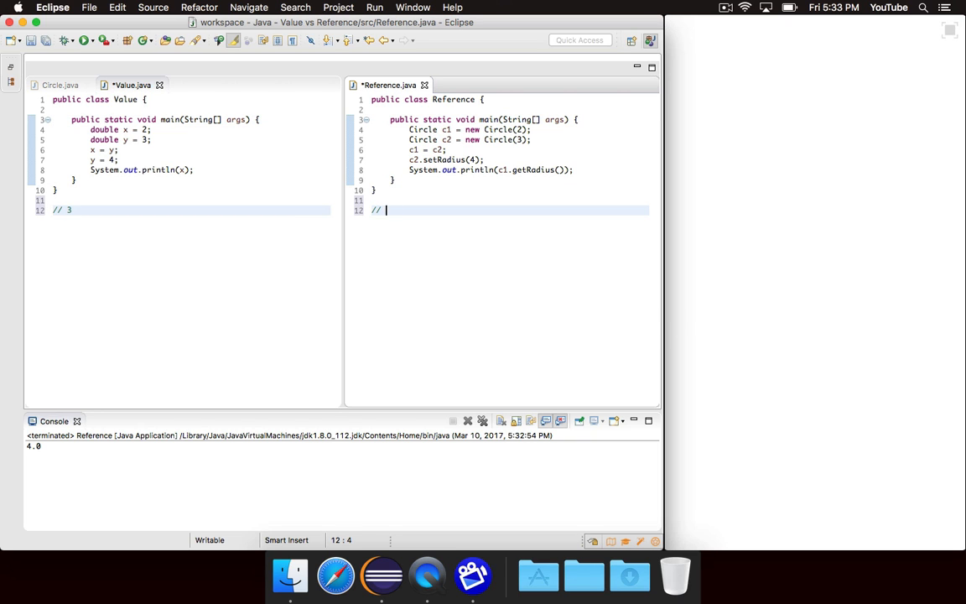
type("4")
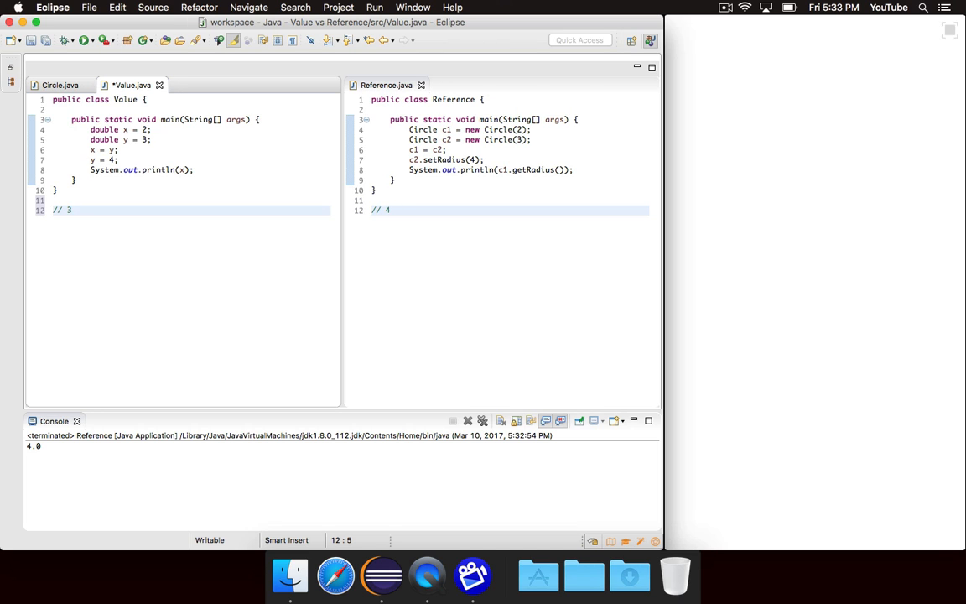
key("cmd+s")
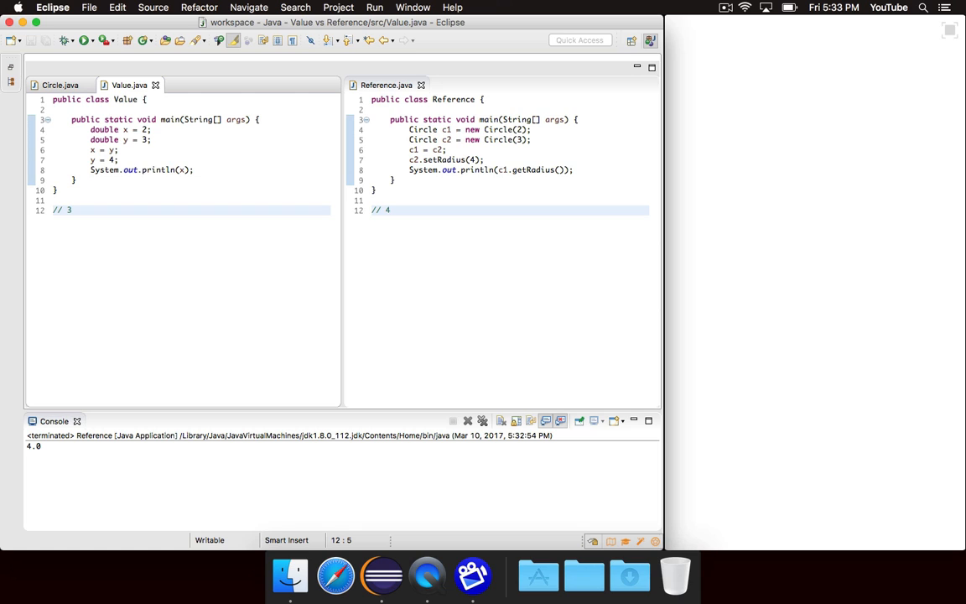
left_click(72, 210)
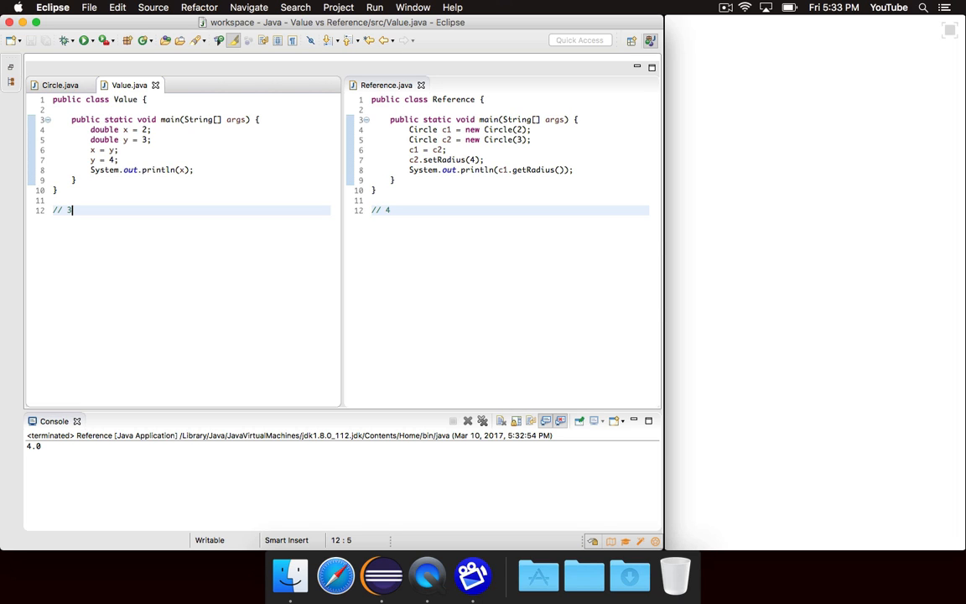
mouse_move(305, 82)
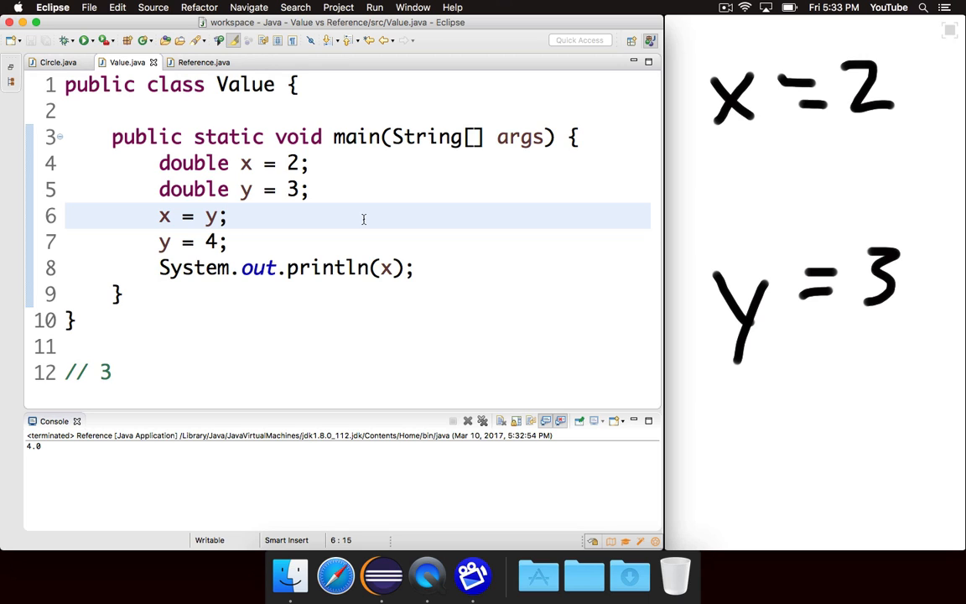
Re-run Value.java on its own so the console prints 3.0 again.
left_click(229, 216)
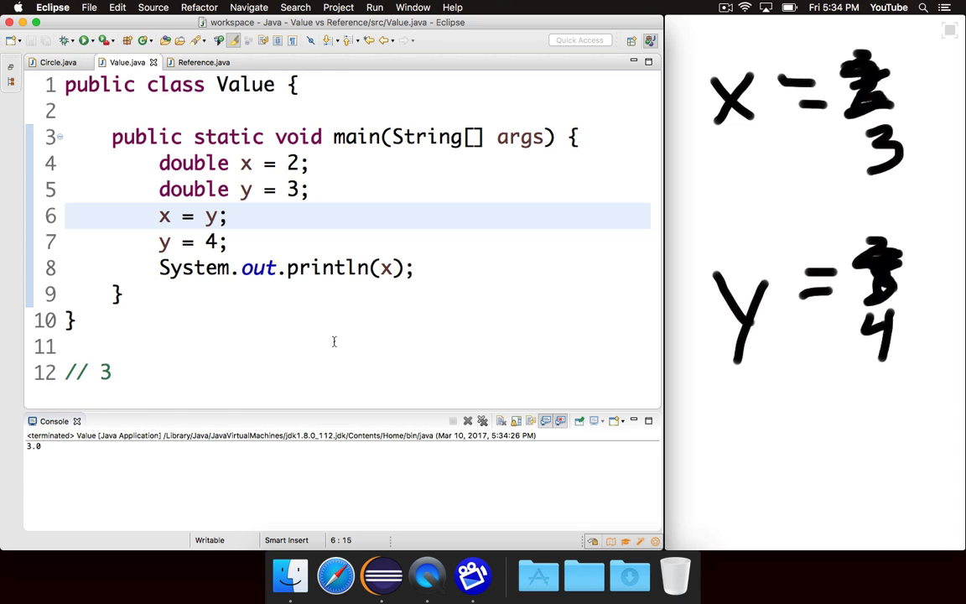
Revisit Circle.java and Value.java, finishing with Reference.java's code displayed enlarged.
left_click(204, 61)
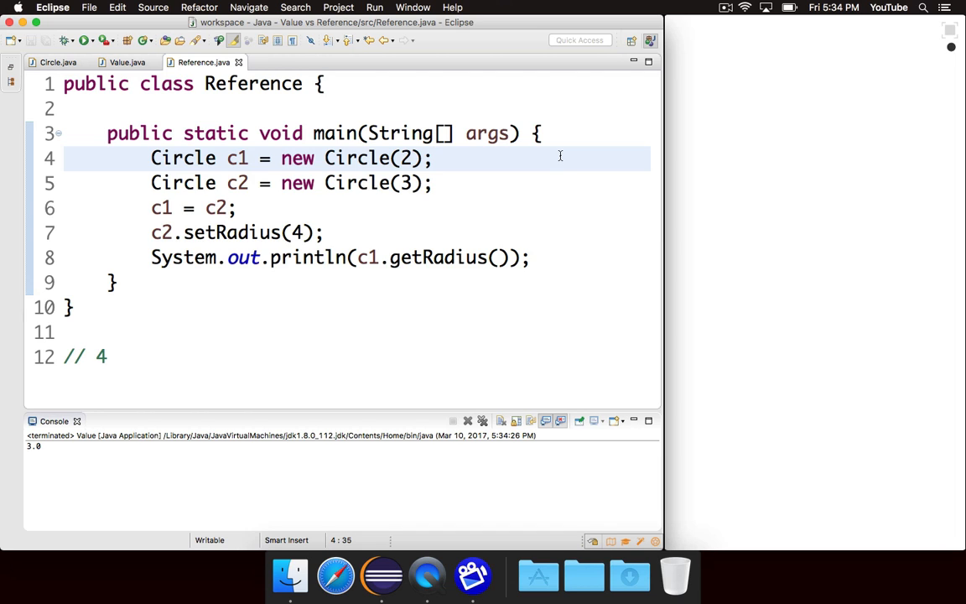
left_click(432, 158)
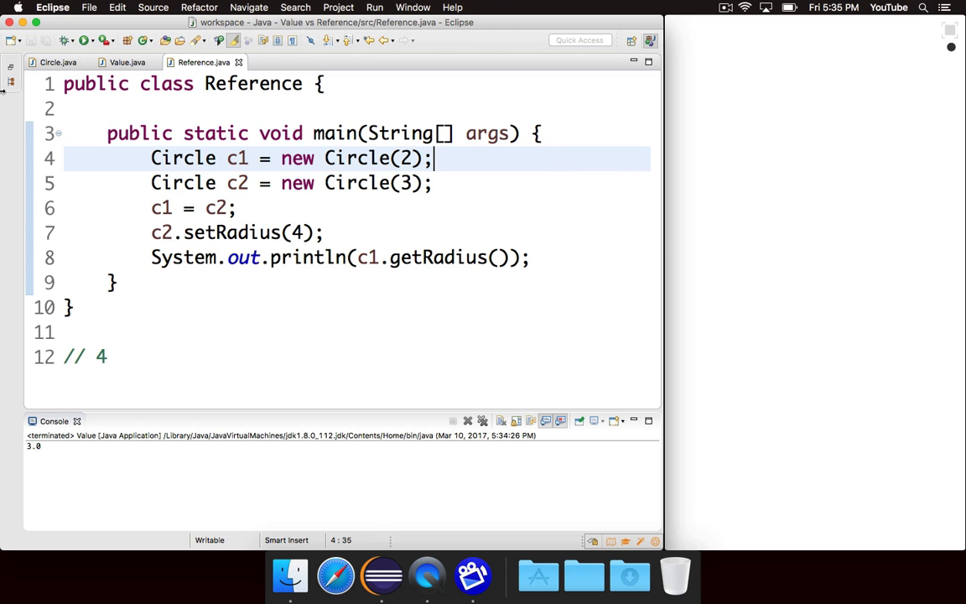
left_click(58, 62)
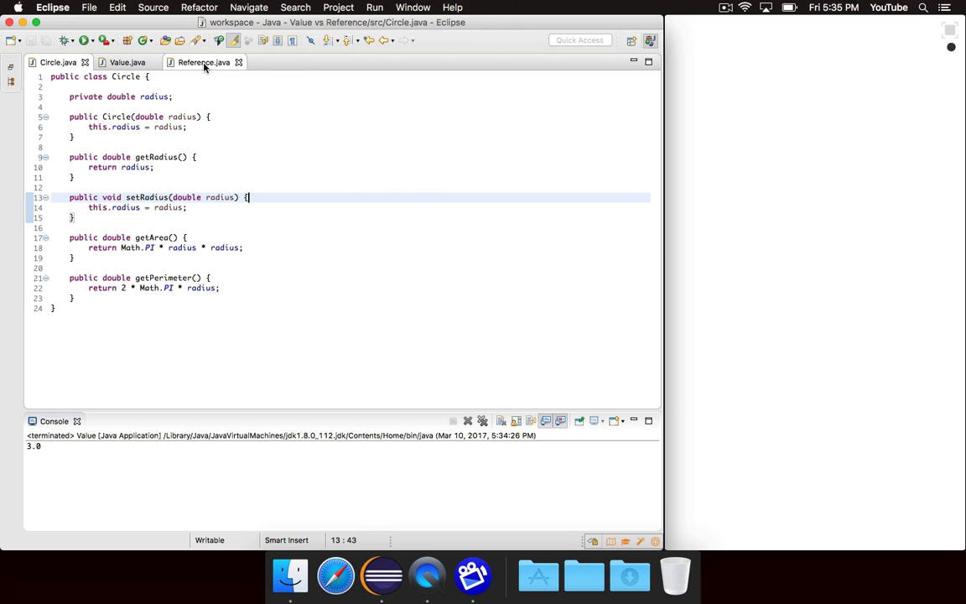
left_click(204, 62)
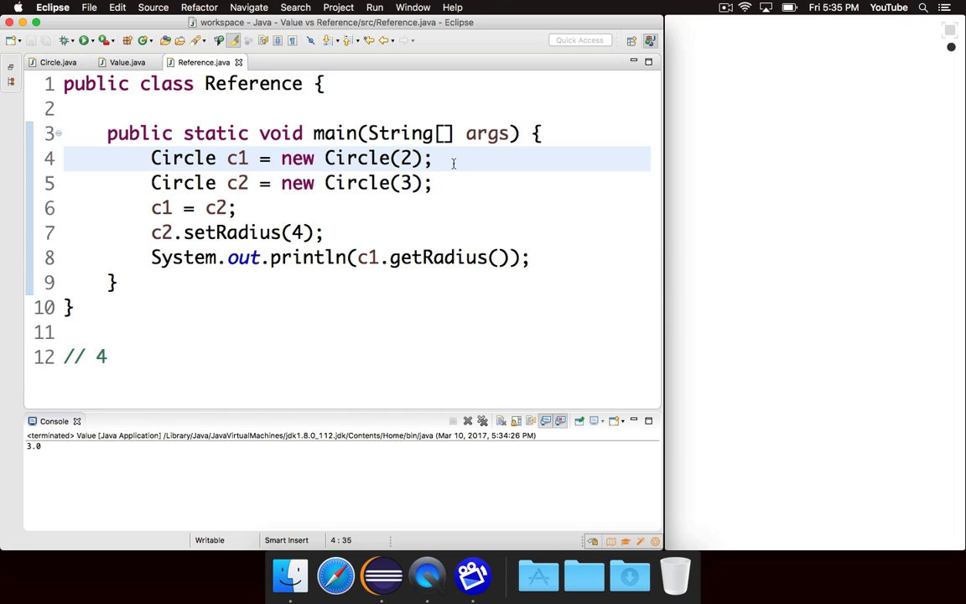
left_click(126, 62)
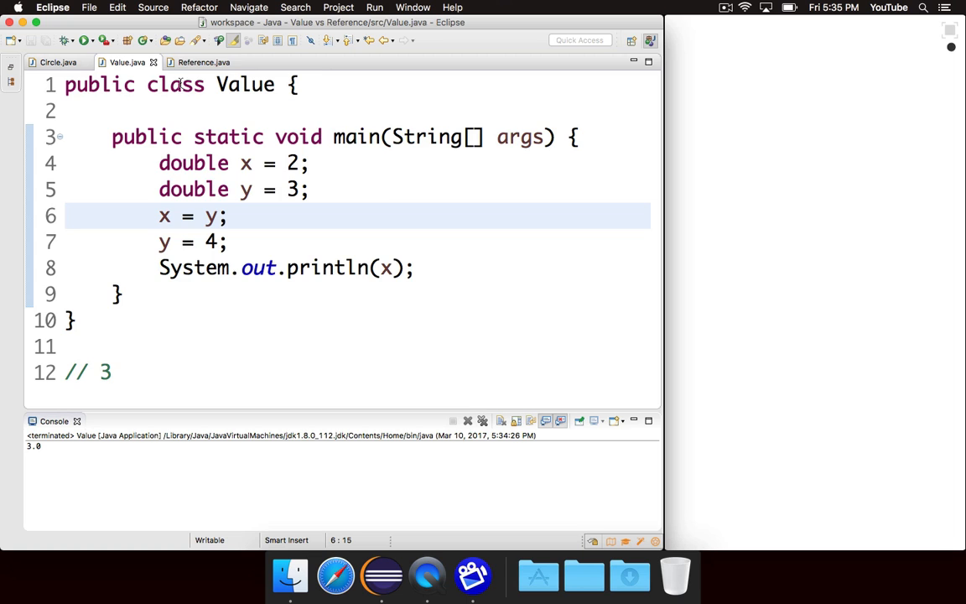
left_click(203, 62)
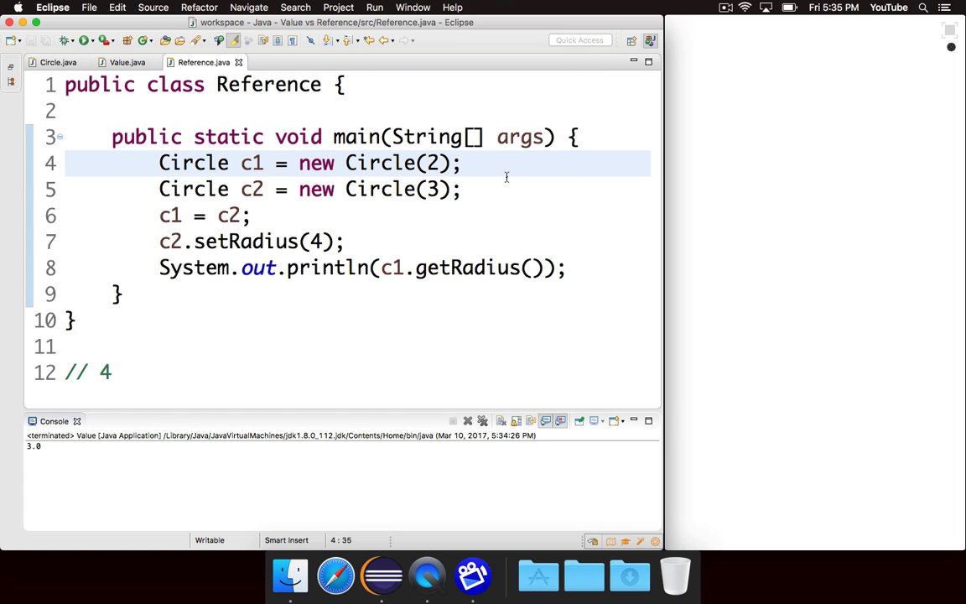
Review Value's x = y; y = 4 result of 3, then return to the Reference source.
left_click(461, 163)
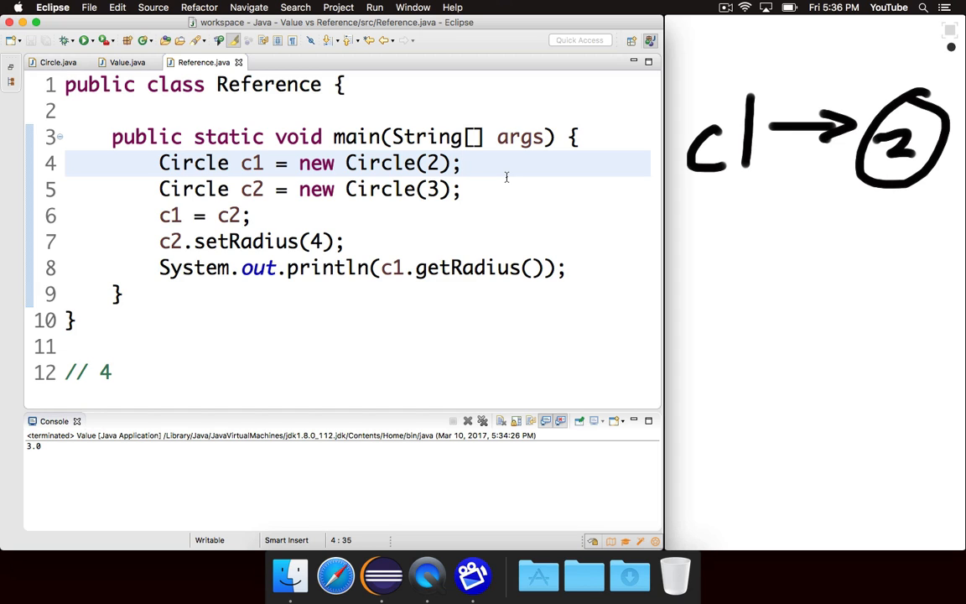
left_click(463, 163)
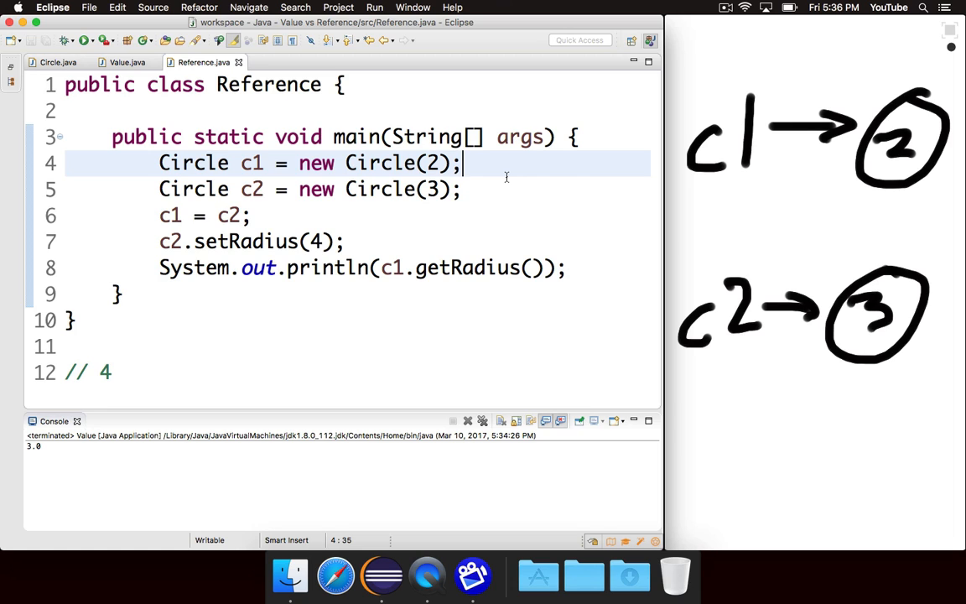
mouse_move(281, 211)
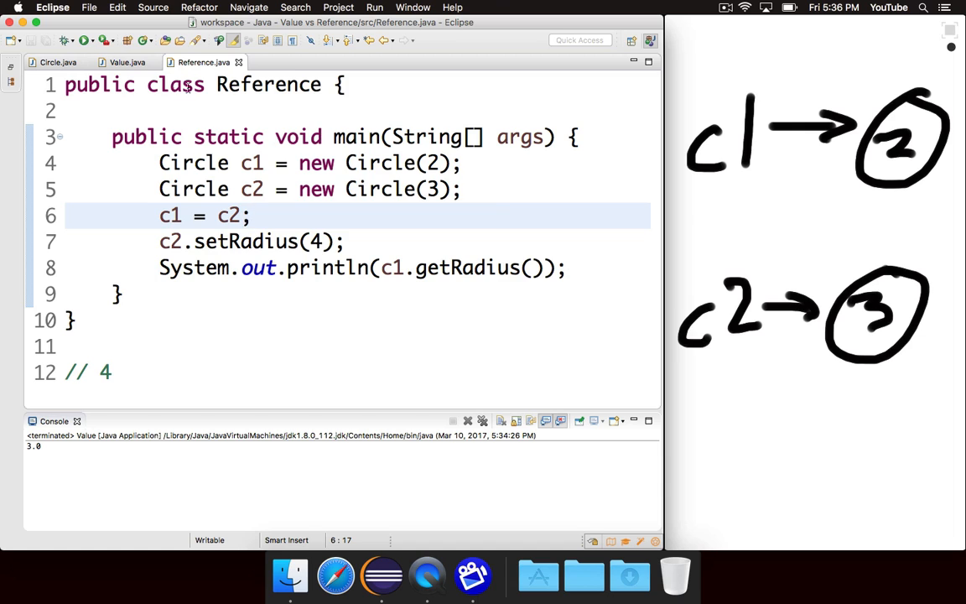
left_click(127, 62)
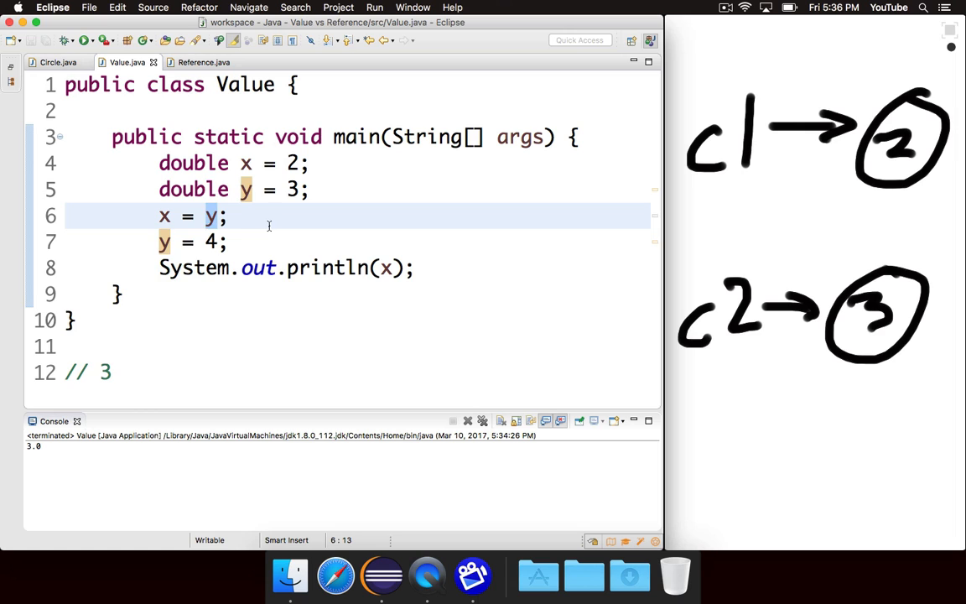
left_click(164, 217)
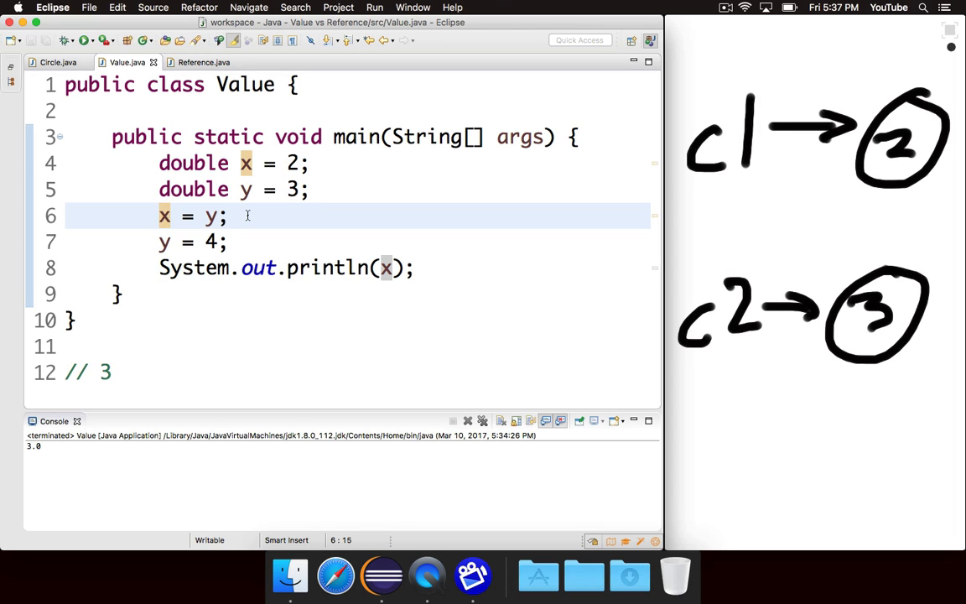
left_click(203, 62)
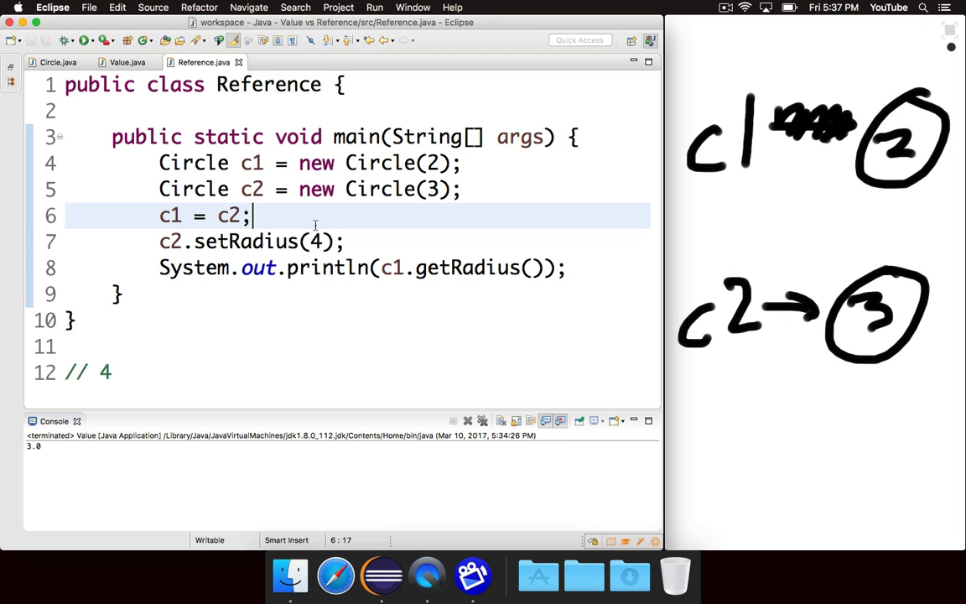
left_click_drag(788, 193, 838, 260)
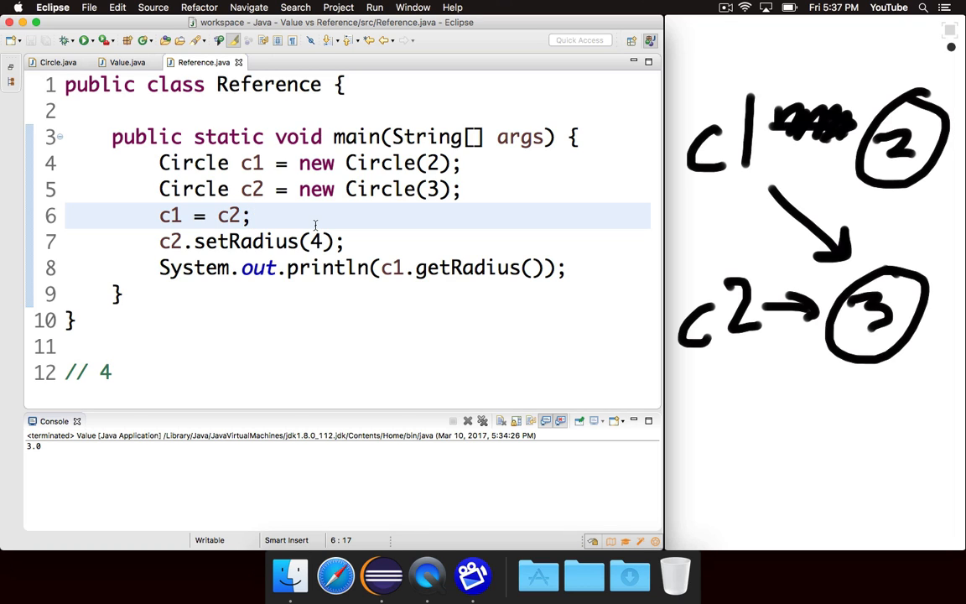
left_click(251, 216)
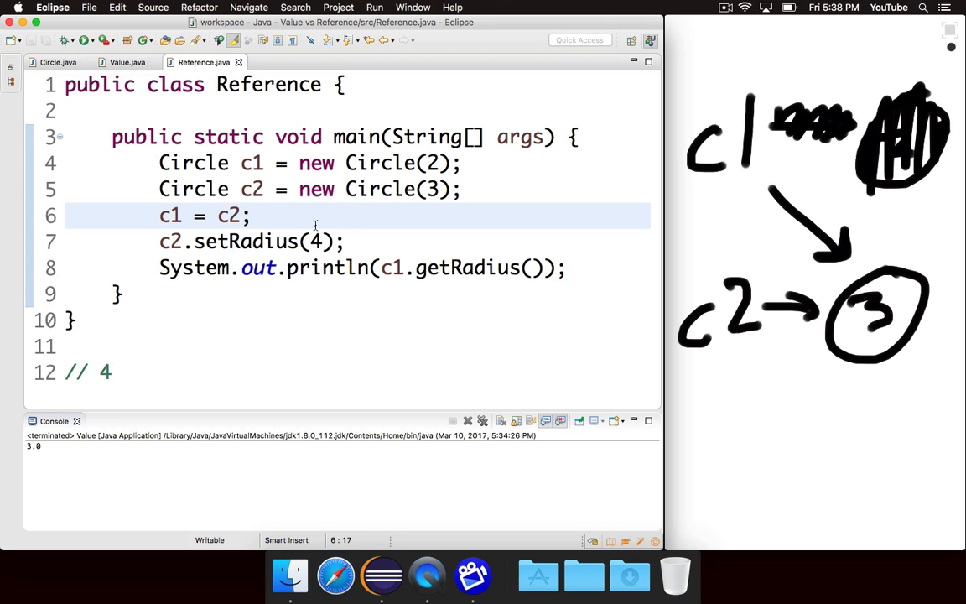
left_click(252, 215)
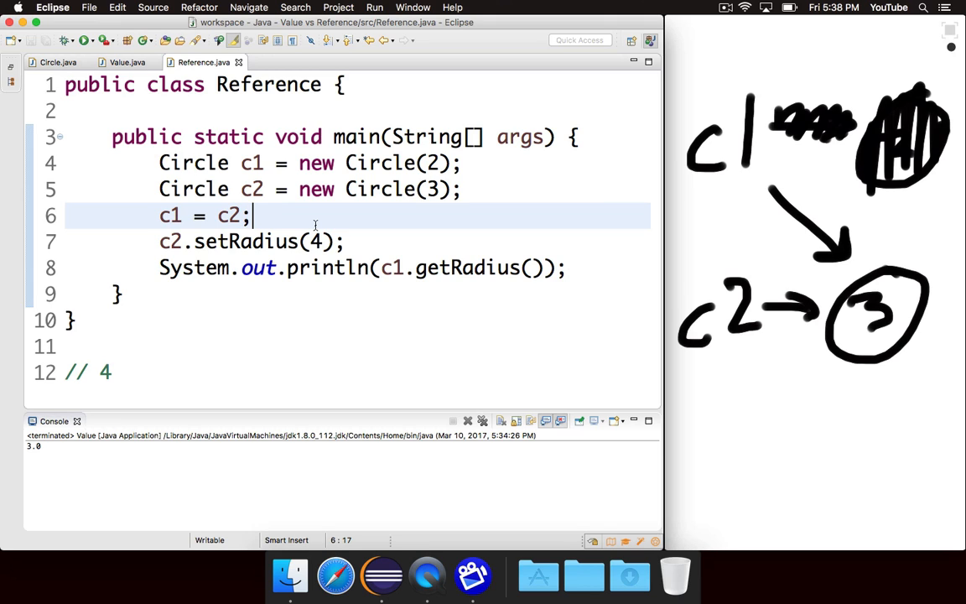
left_click(348, 242)
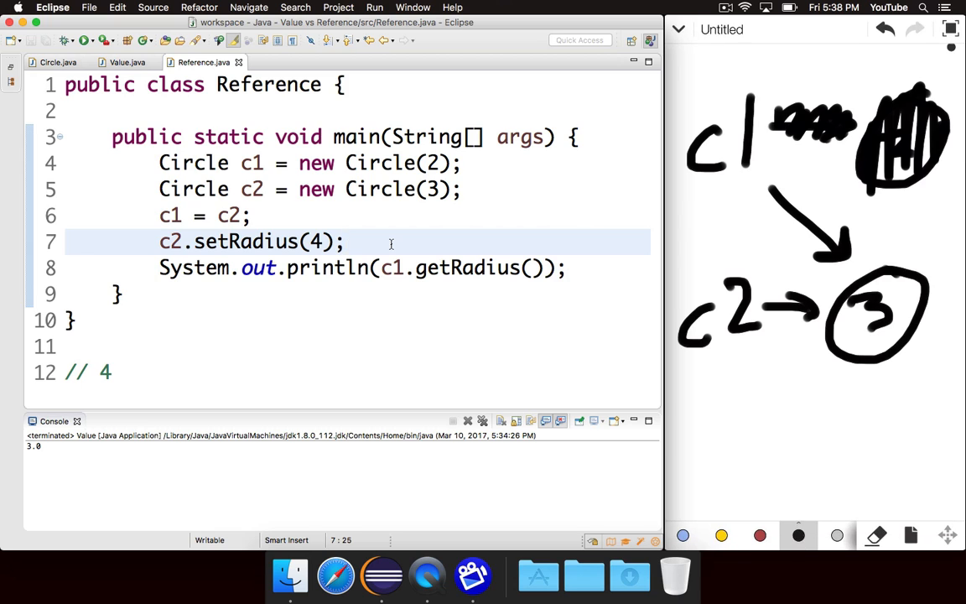
left_click(874, 535)
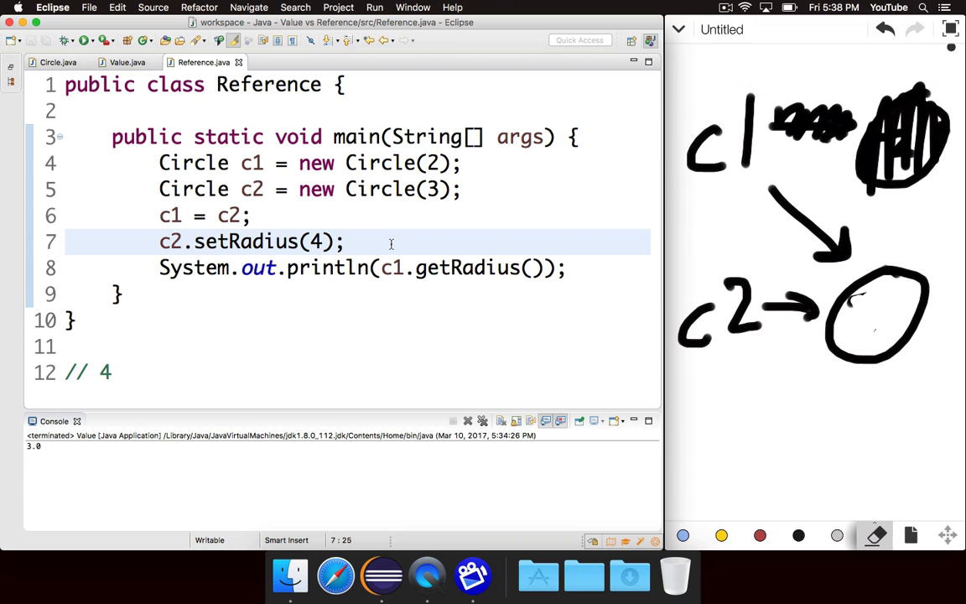
left_click(798, 535)
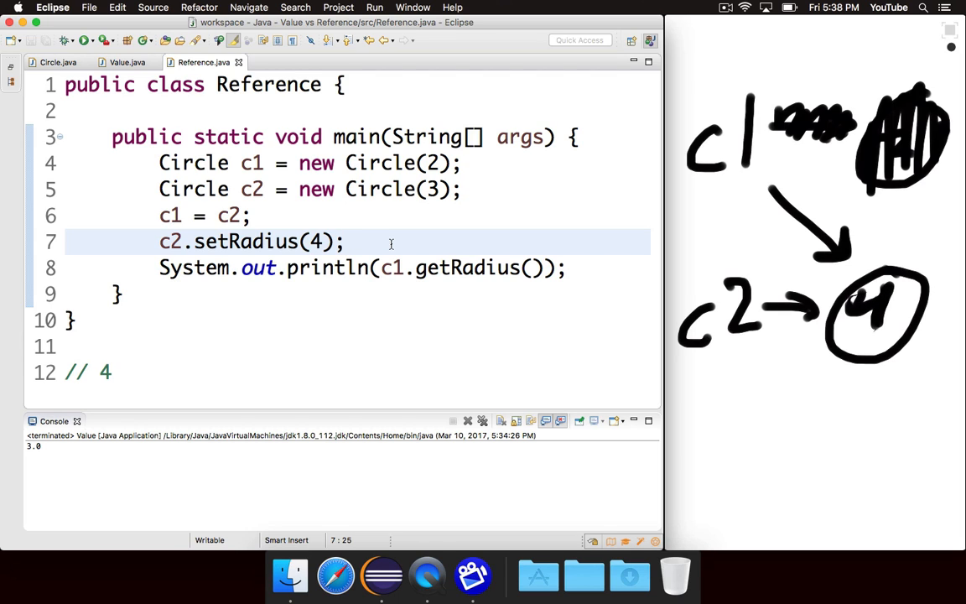
left_click(344, 241)
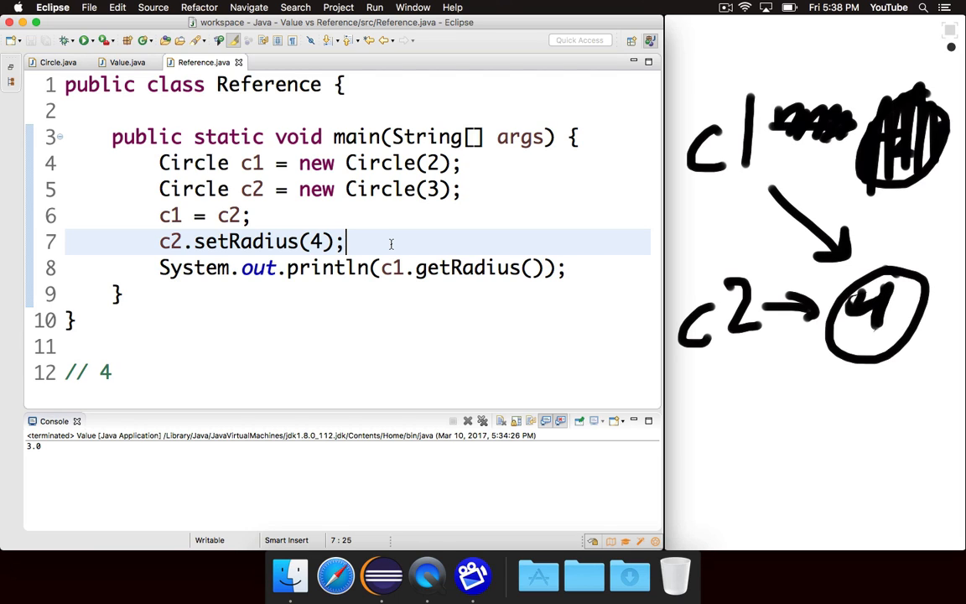
mouse_move(558, 281)
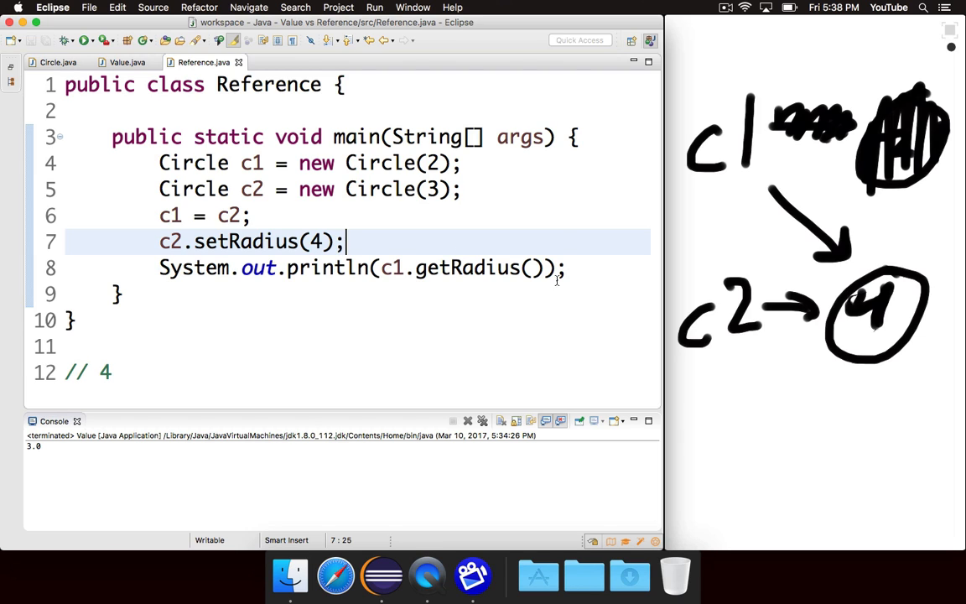
Mark Reference's line printing c1's radius (4.0), then show Value.java.
left_click(583, 267)
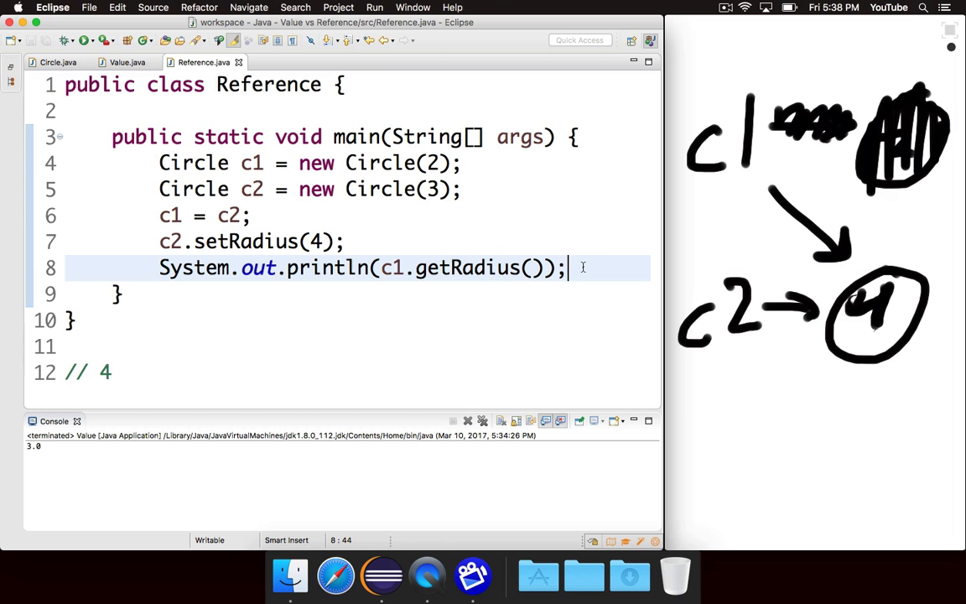
mouse_move(211, 100)
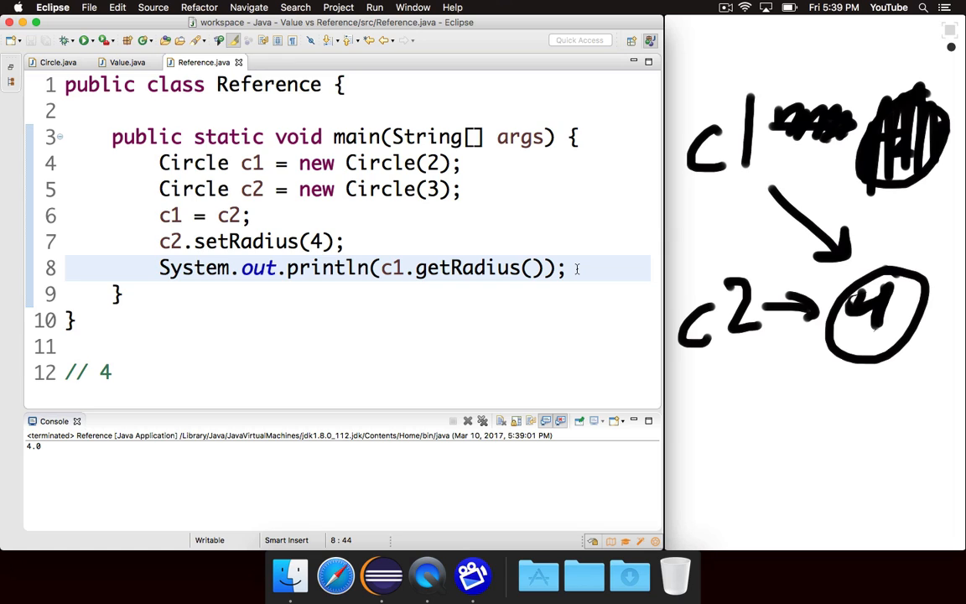
left_click(569, 268)
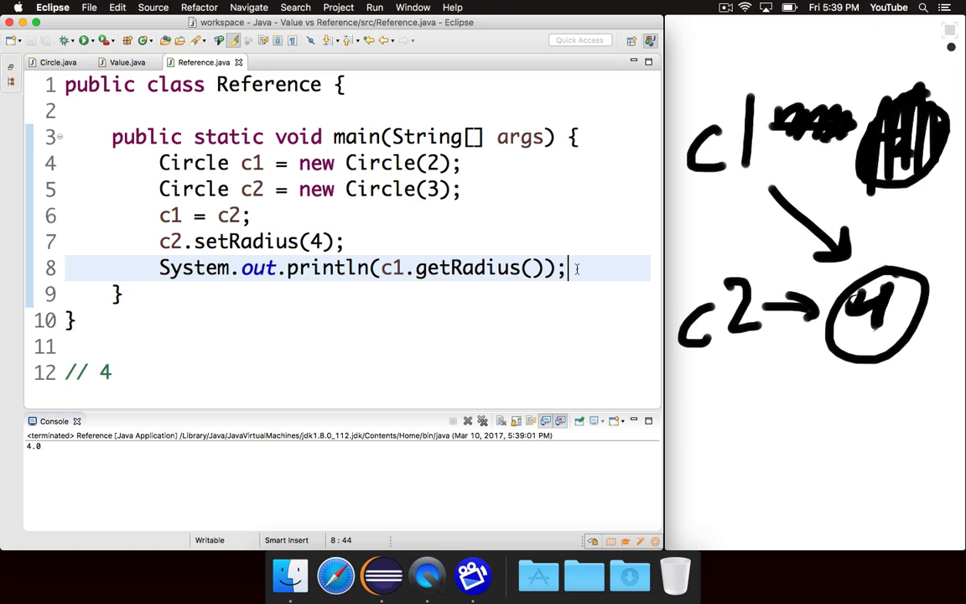
left_click(127, 63)
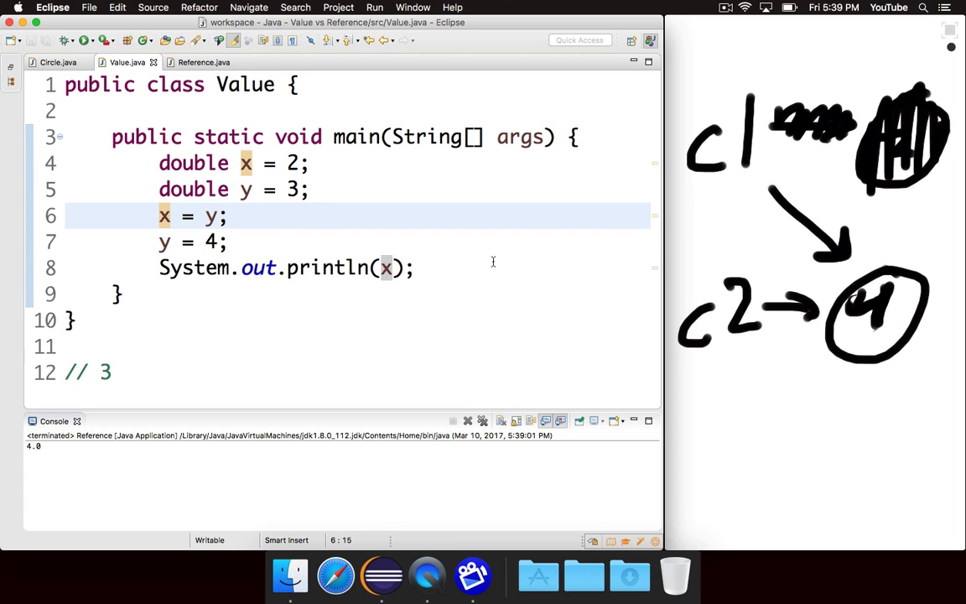
Look over Value.java's editor, then return to the Reference.java source.
left_click(229, 216)
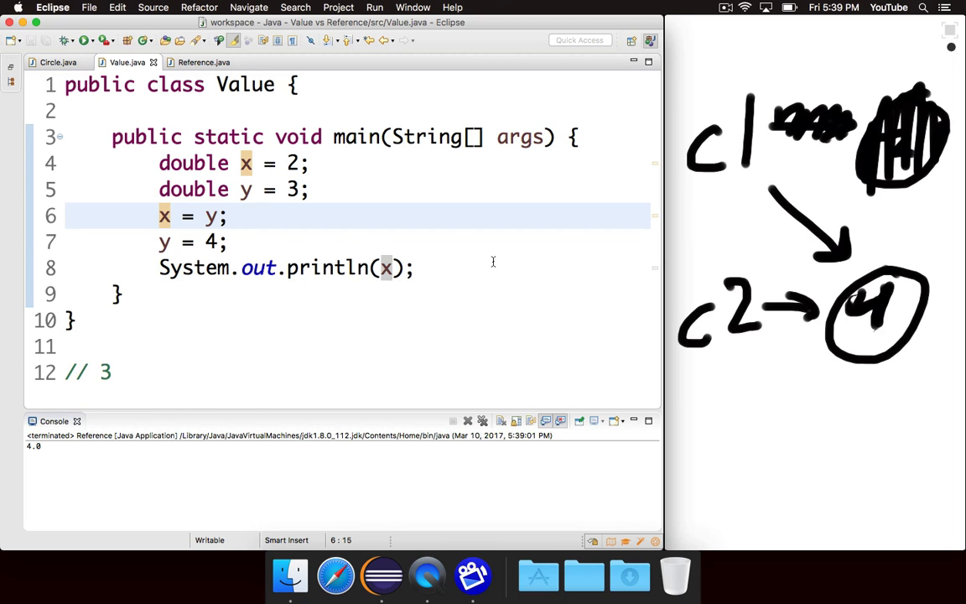
left_click(228, 217)
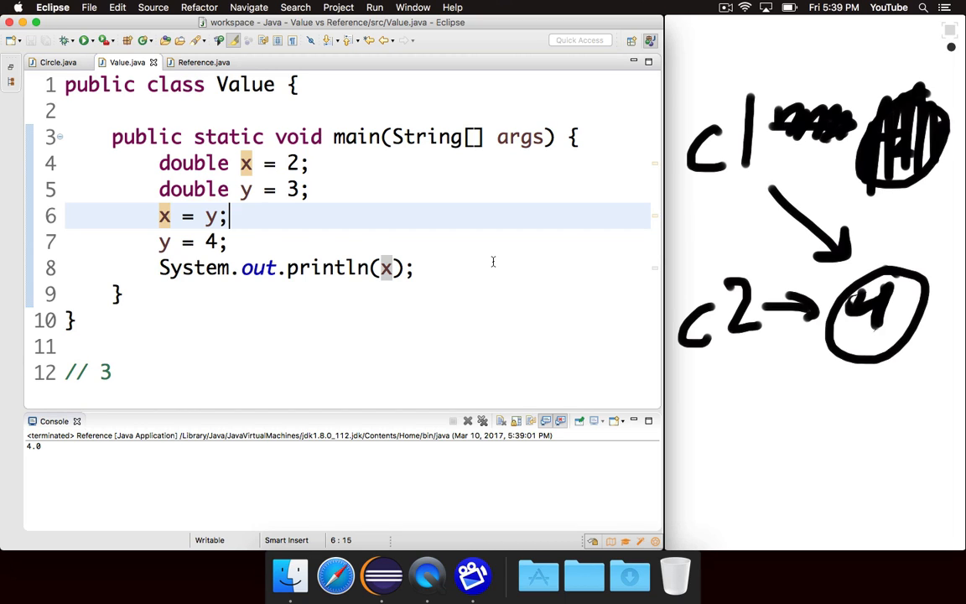
mouse_move(483, 241)
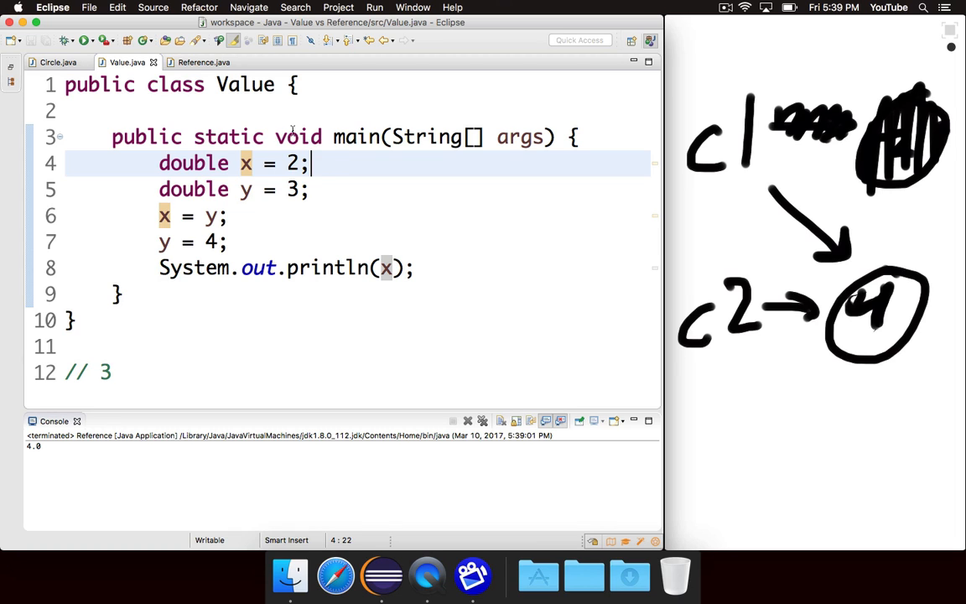
left_click(203, 62)
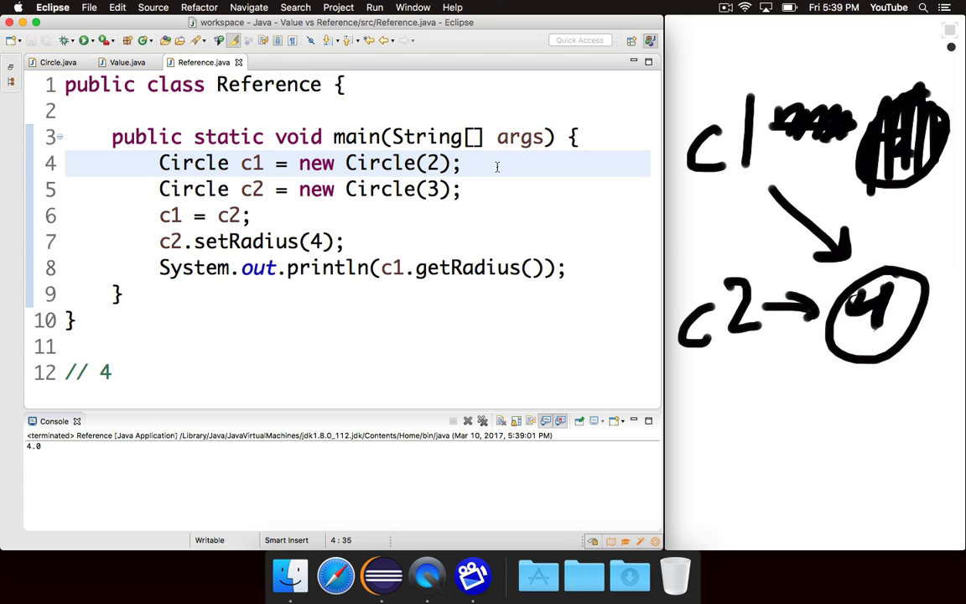
double_click(251, 163)
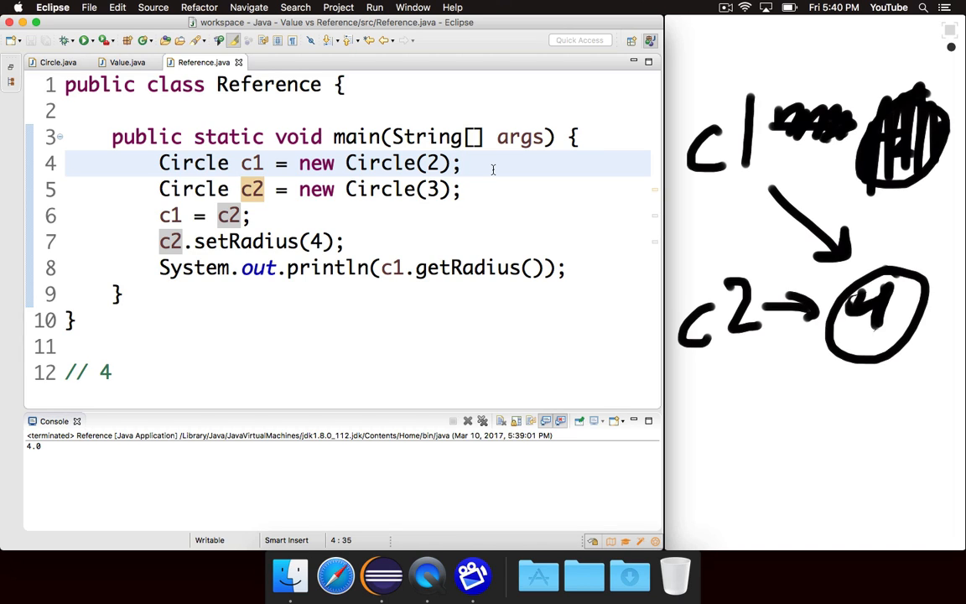
left_click(462, 163)
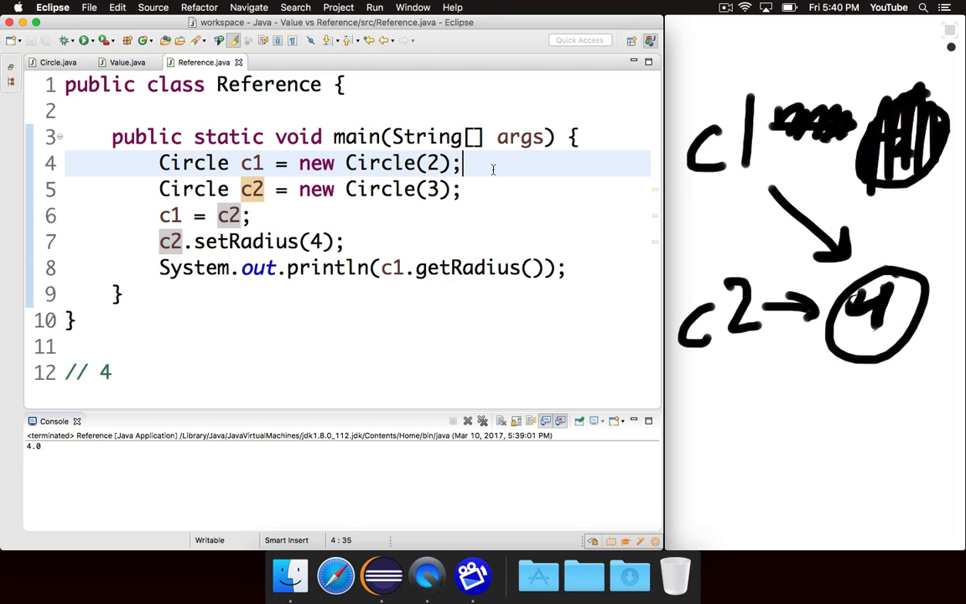
left_click(127, 62)
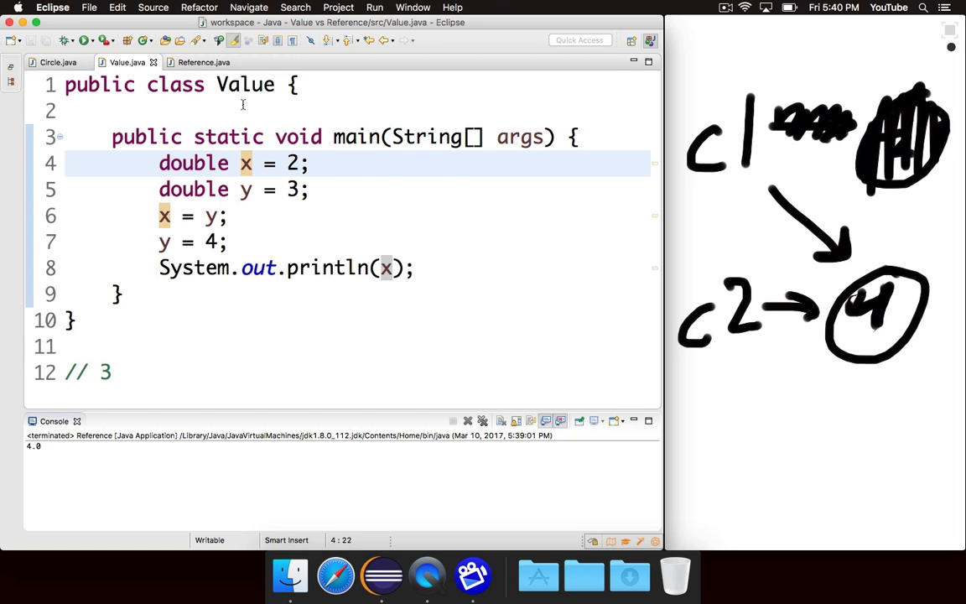
left_click(204, 63)
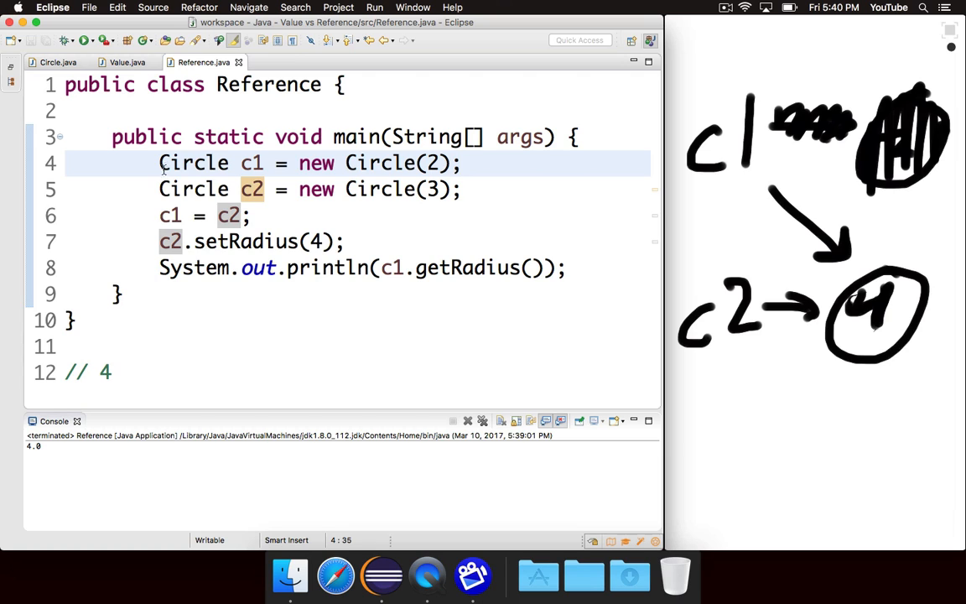
left_click(471, 189)
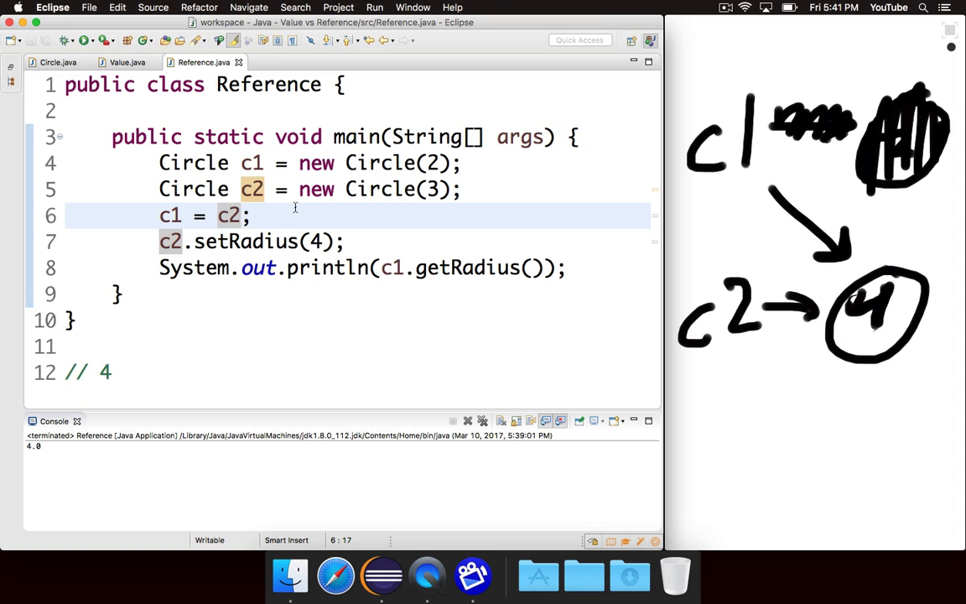
Write public static void modify(Circle c) calling c.setRadius(5) in Reference.java and save.
type("pu")
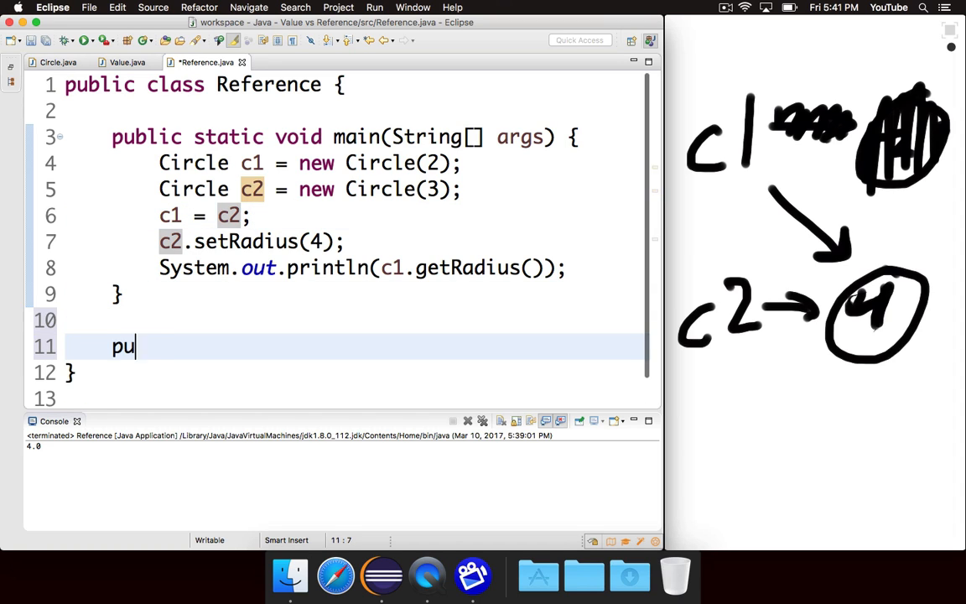
type("blic static")
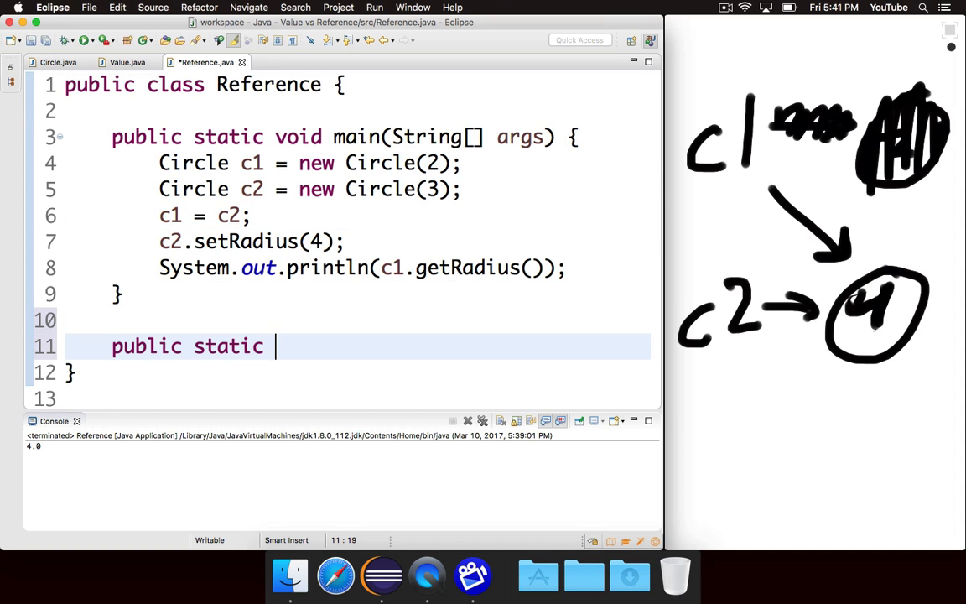
type("void")
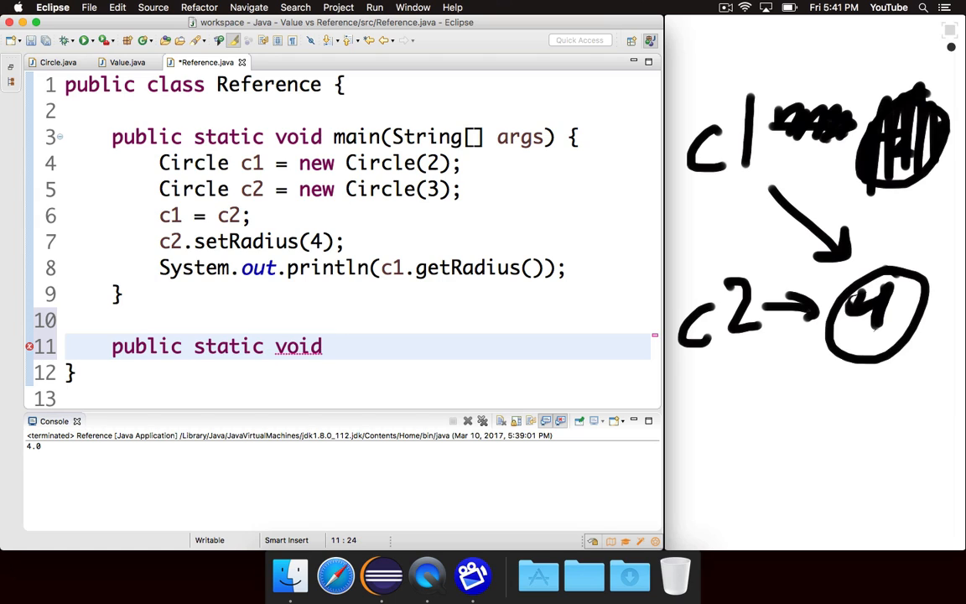
type("modify()")
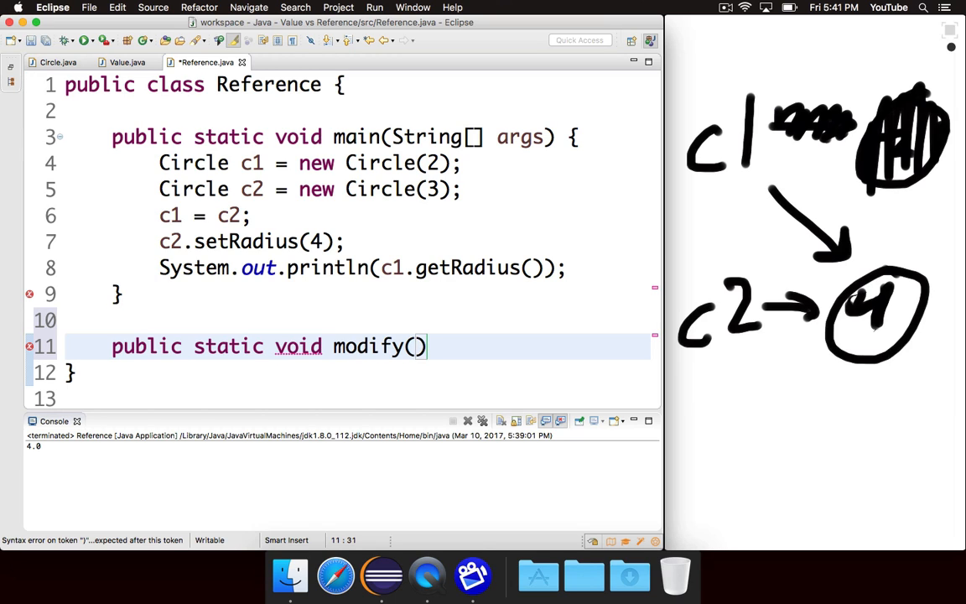
type("Circle c")
type("c.setRadius(radius);")
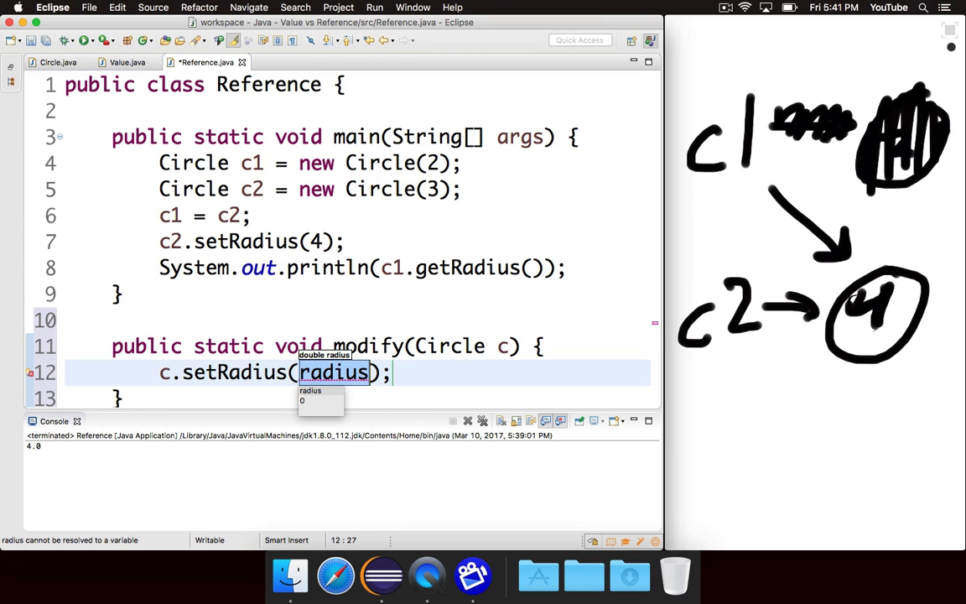
type("5")
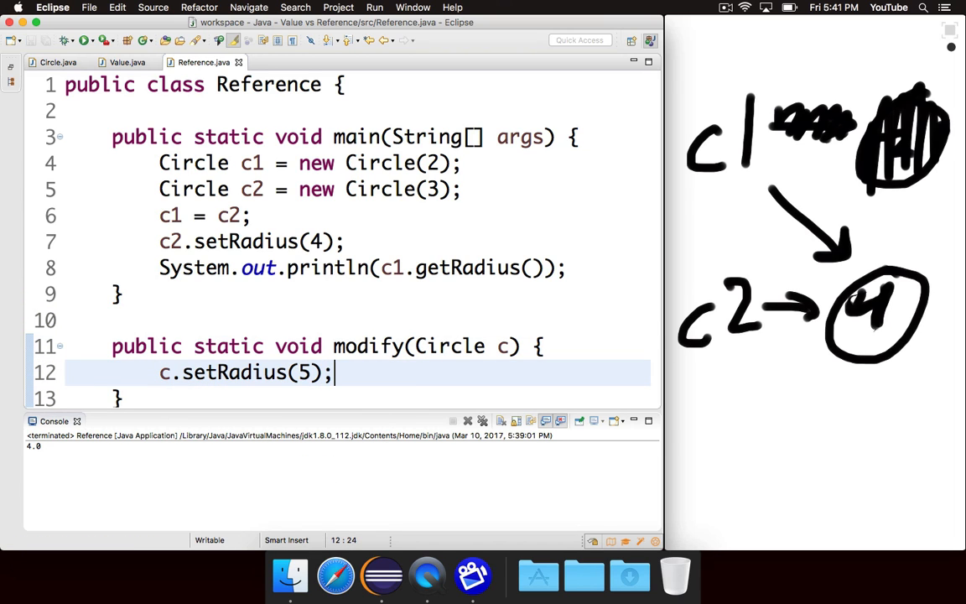
Write public static void modify(double z) { z = 5; } in Value.java, checking against Reference.
left_click(127, 63)
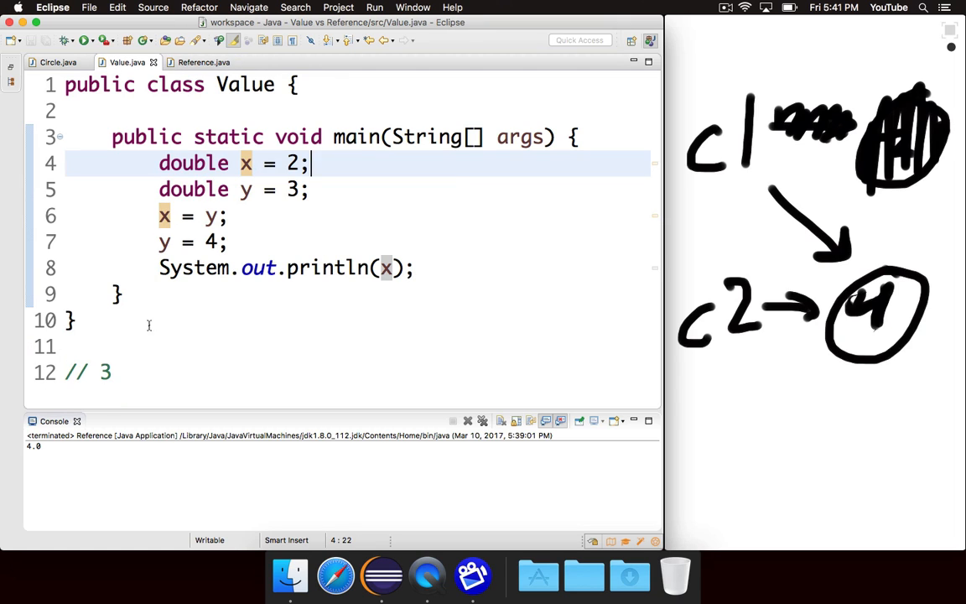
type("public stat")
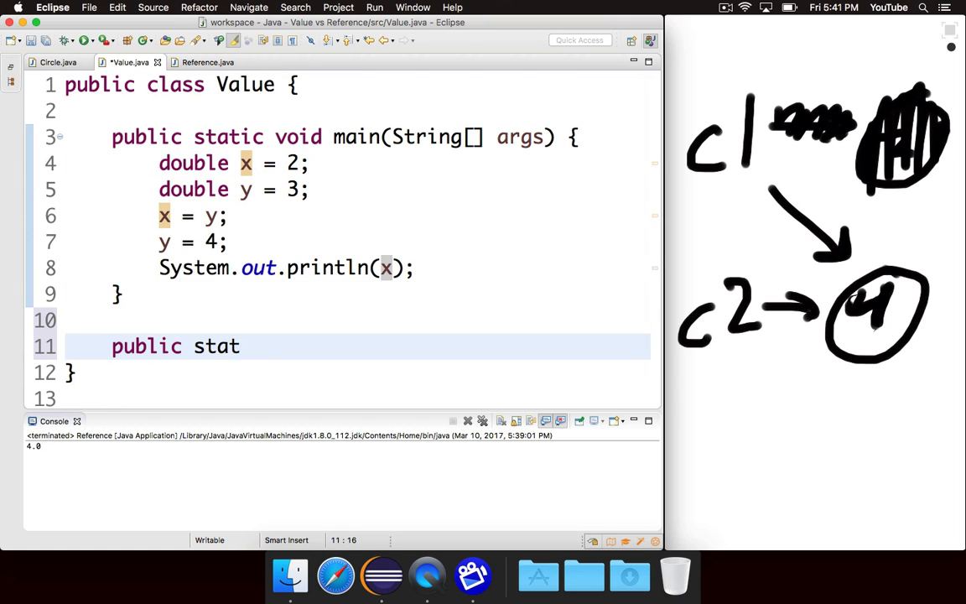
type("ic void mof")
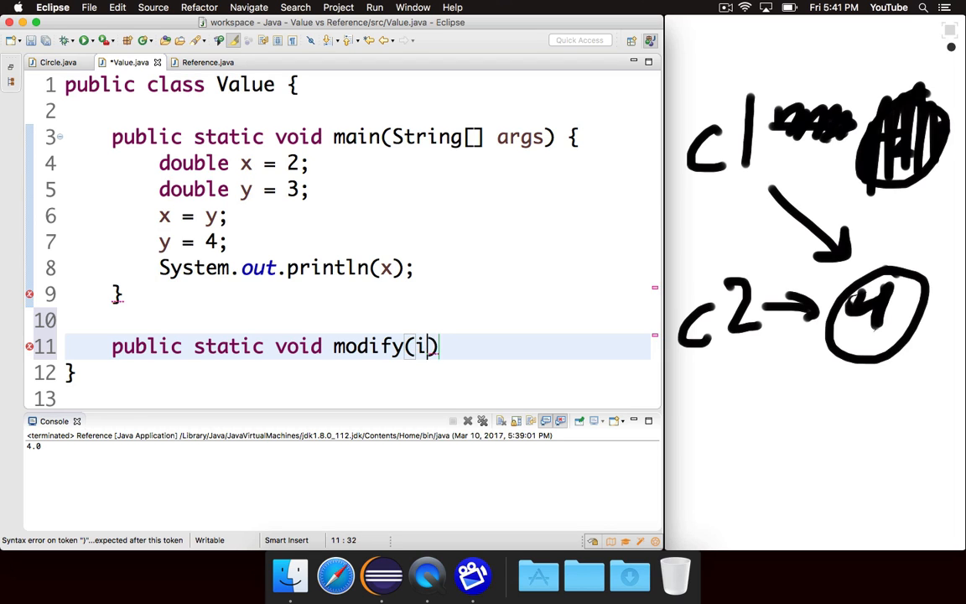
type("double z")
type("z = 5;")
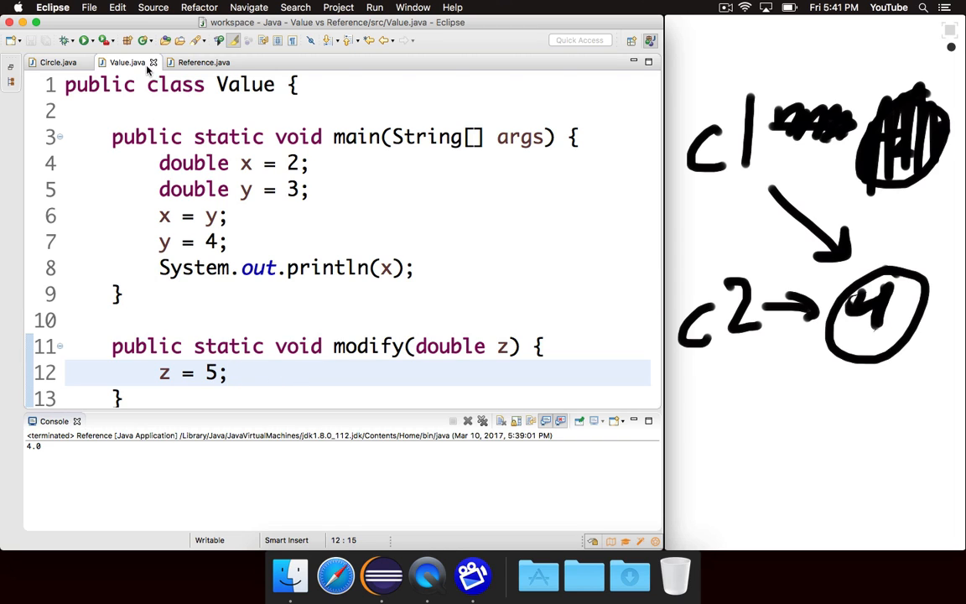
left_click(202, 62)
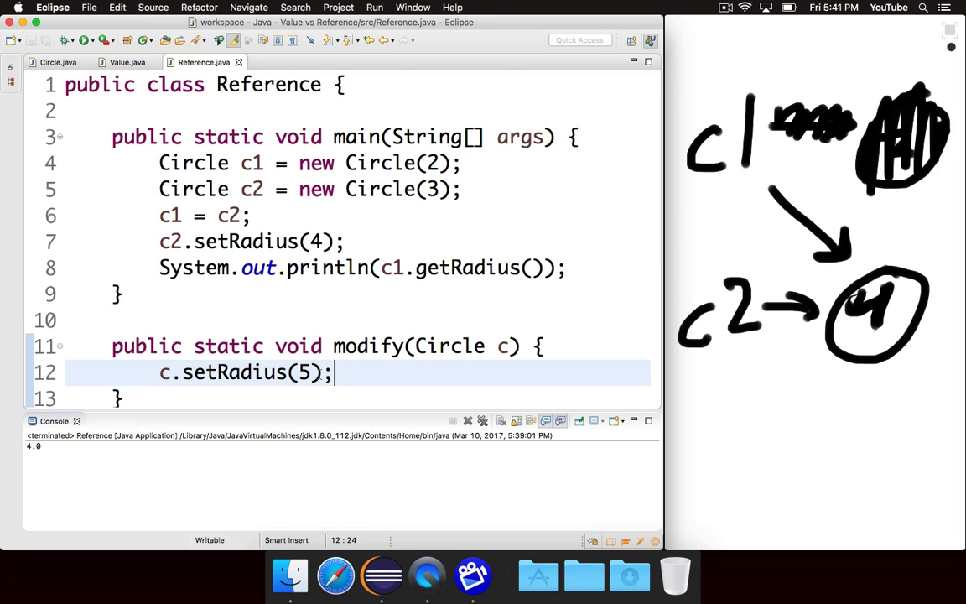
left_click(126, 62)
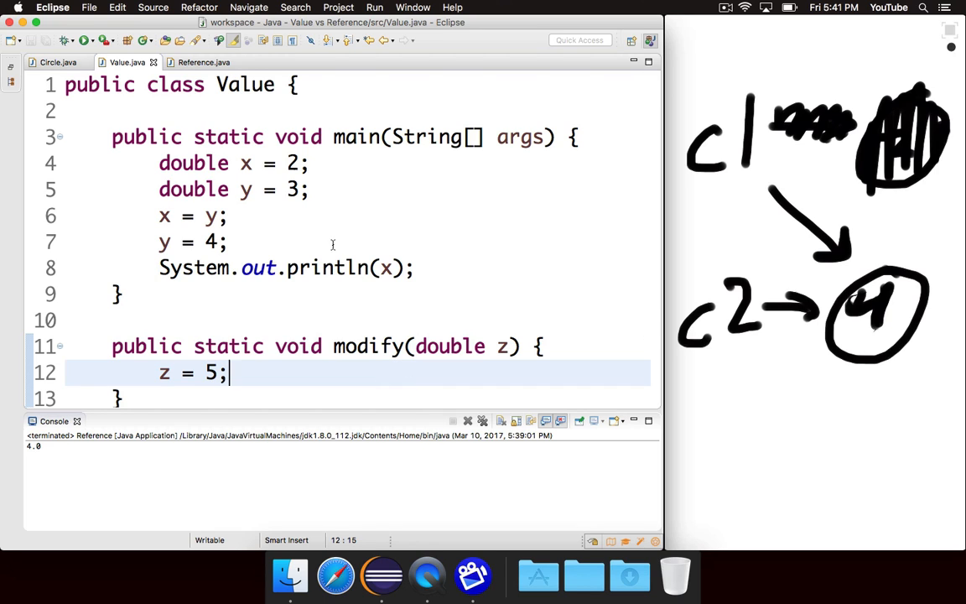
Insert modify(x); above the println in Value's main.
type("modu")
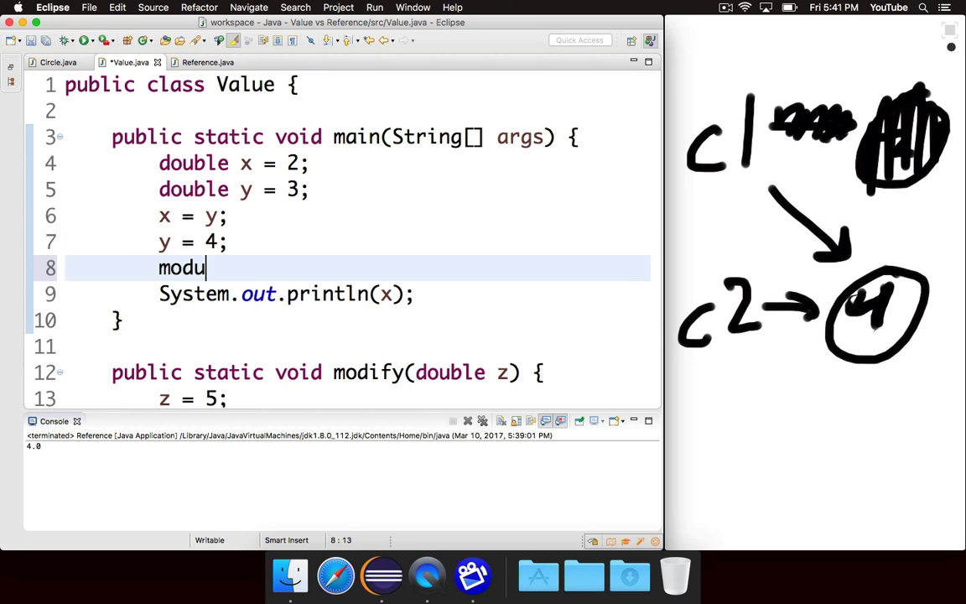
type("fy(x)")
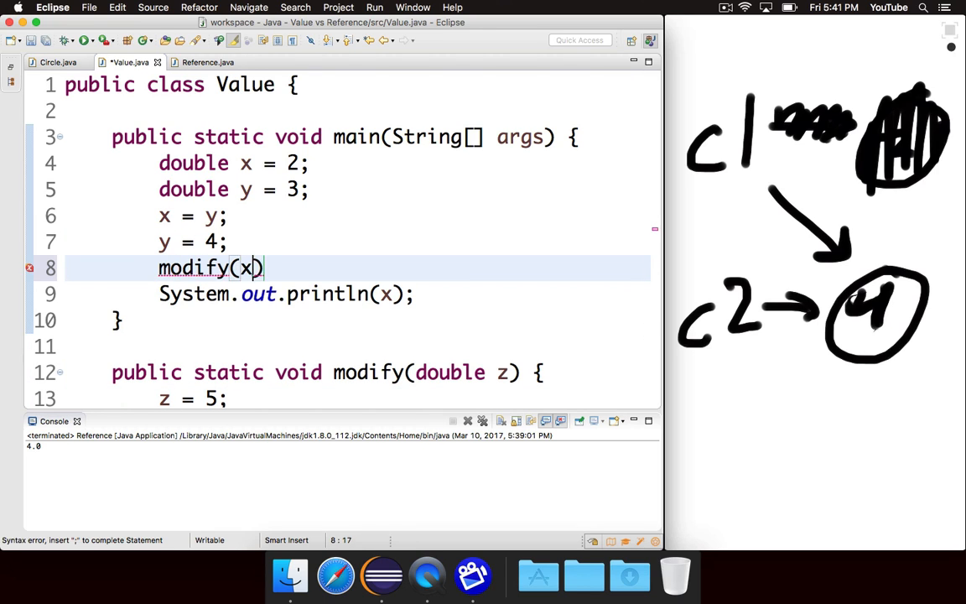
type(";")
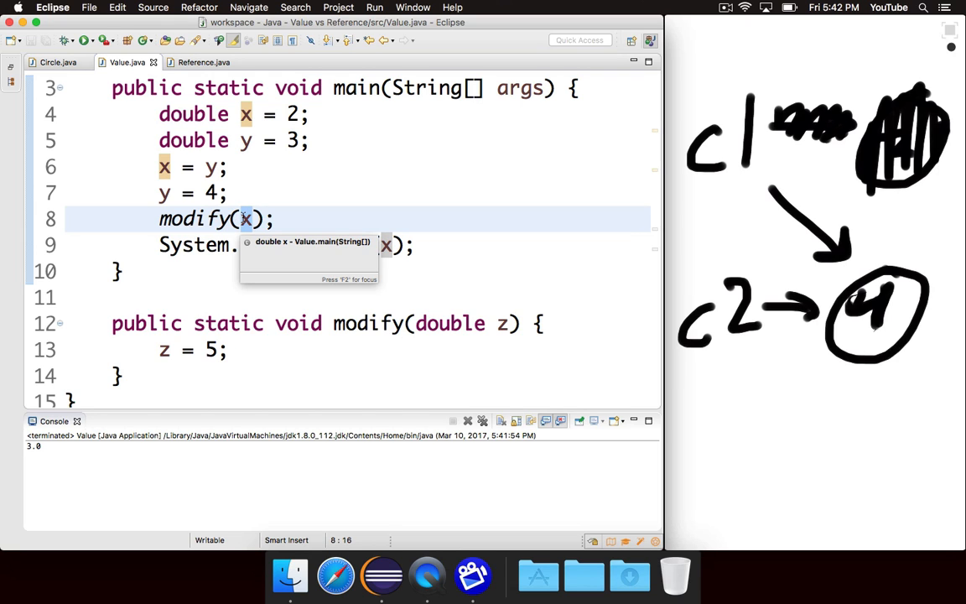
In Reference.java's main, add modify(c1); before the println with a '// 5' comment and run it.
left_click(203, 61)
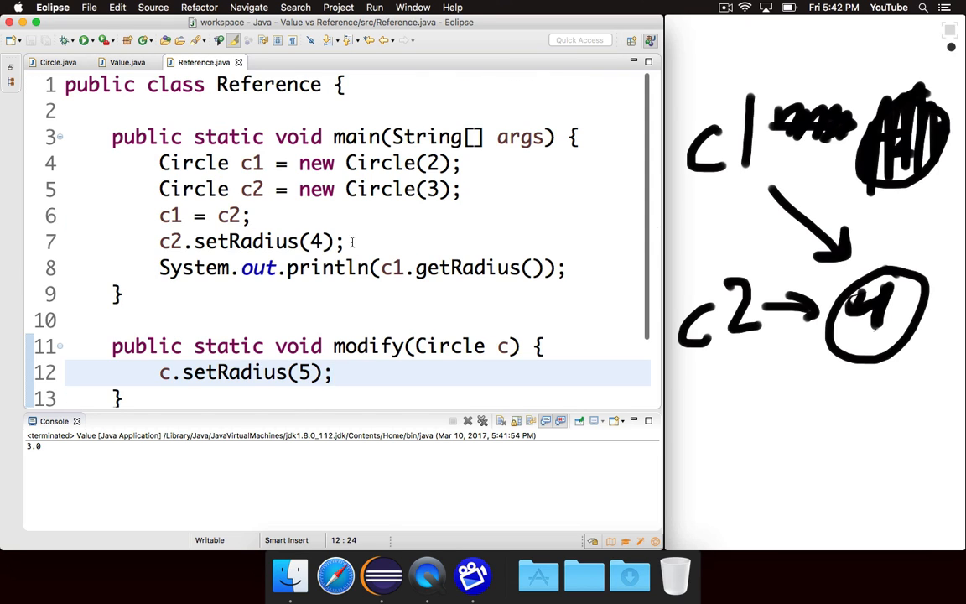
type("modu")
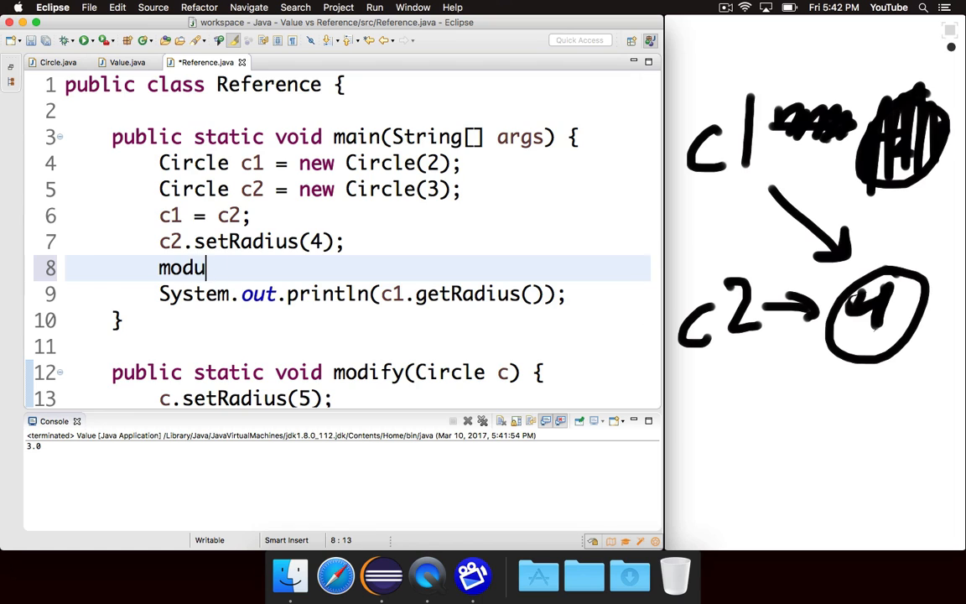
type("ify(c)")
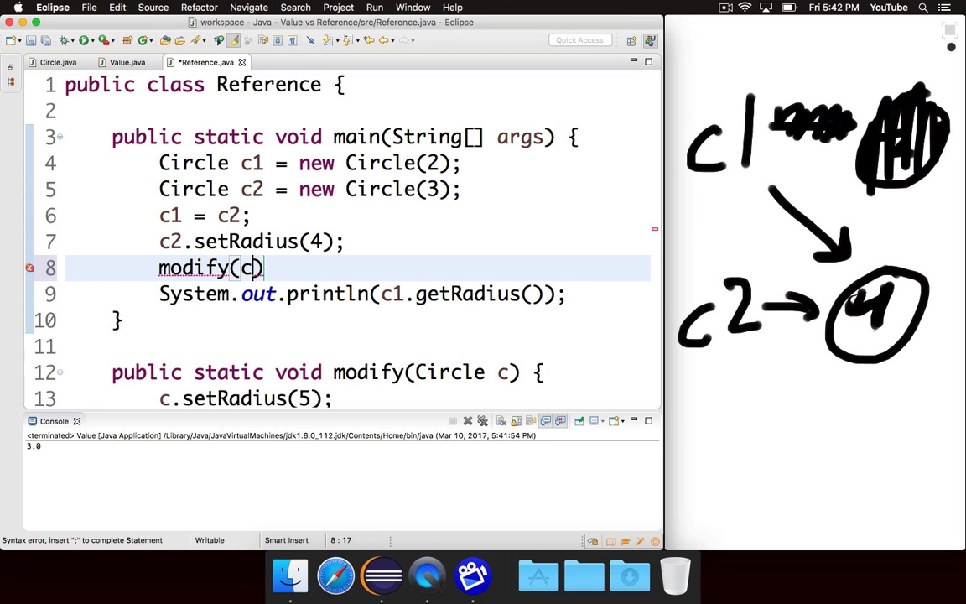
type("1);")
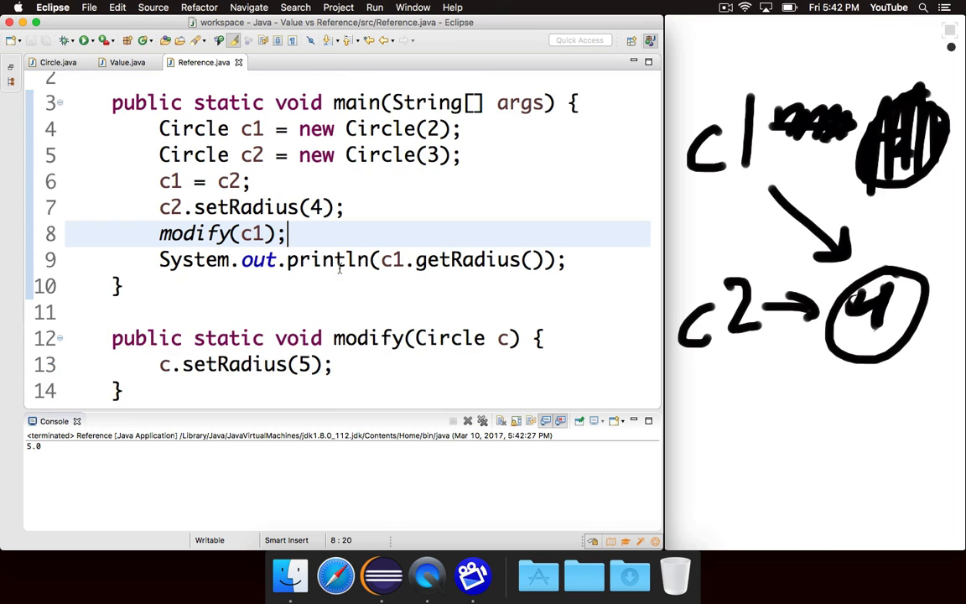
type("// 5")
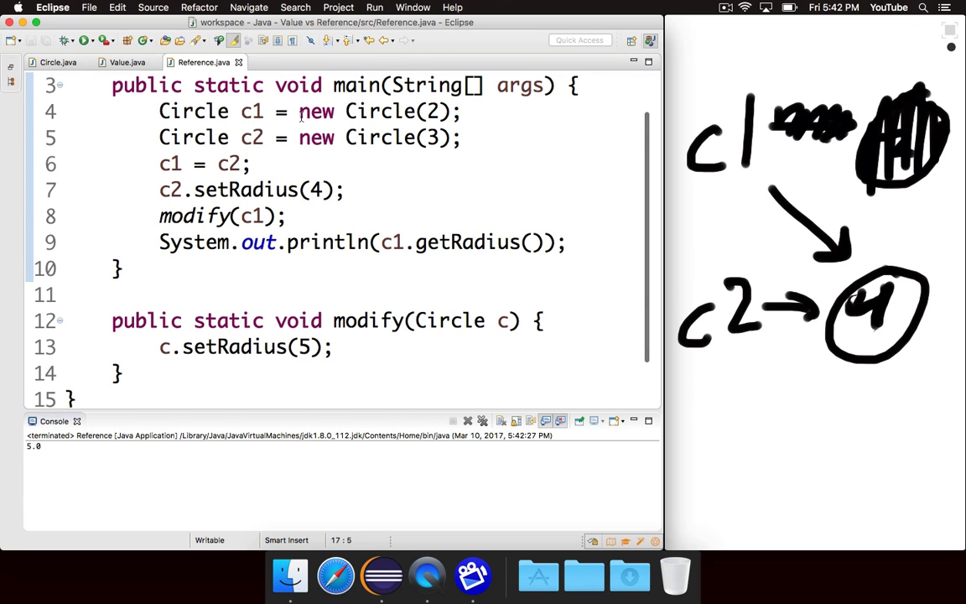
mouse_move(450, 69)
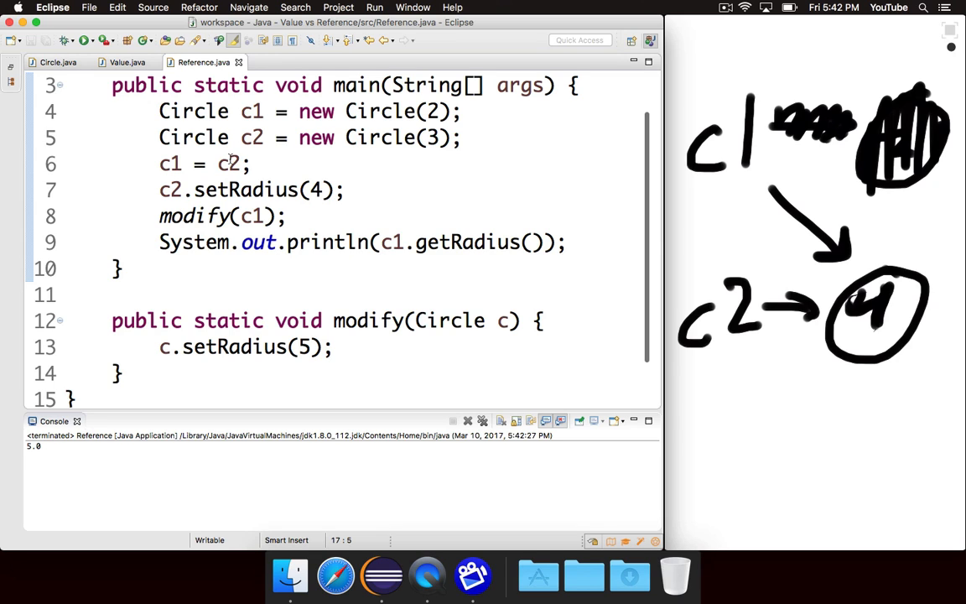
Point out setRadius(4) and the parameter c, then label c under the circles on the whiteboard.
left_click(445, 138)
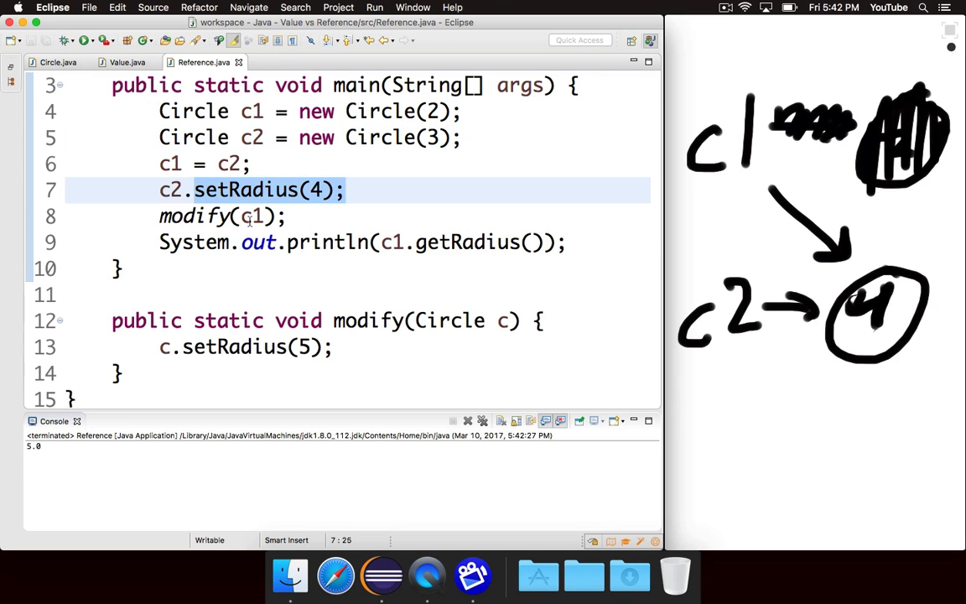
left_click(251, 216)
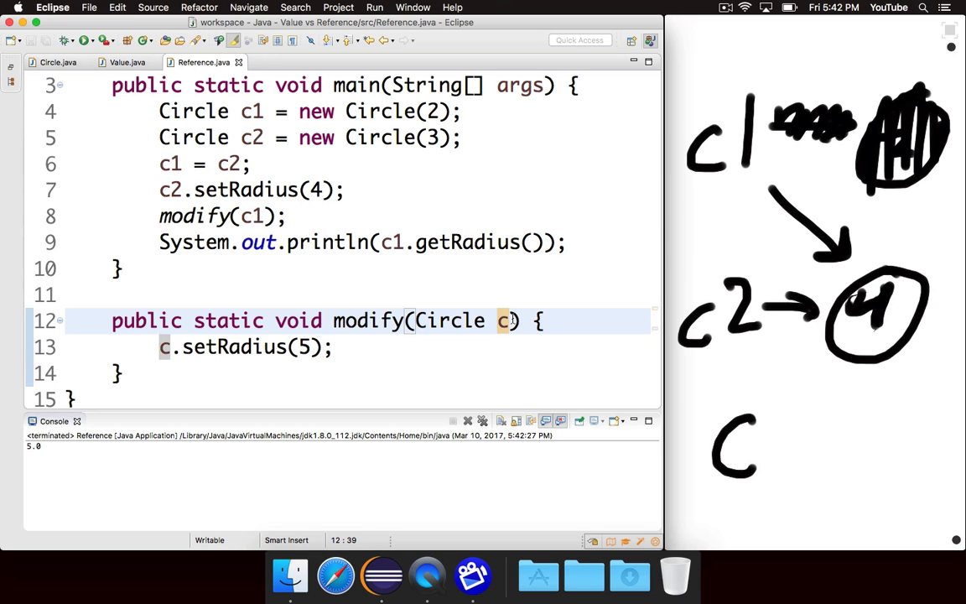
Draw an arrow from c to the shared circle and change its radius label from 4 to 5.
left_click_drag(763, 453, 839, 369)
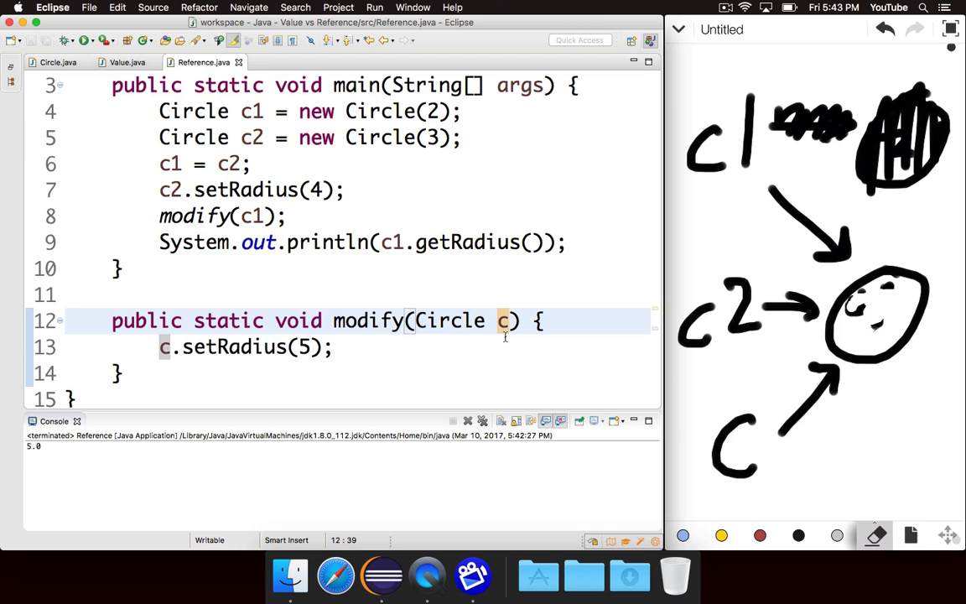
left_click(798, 535)
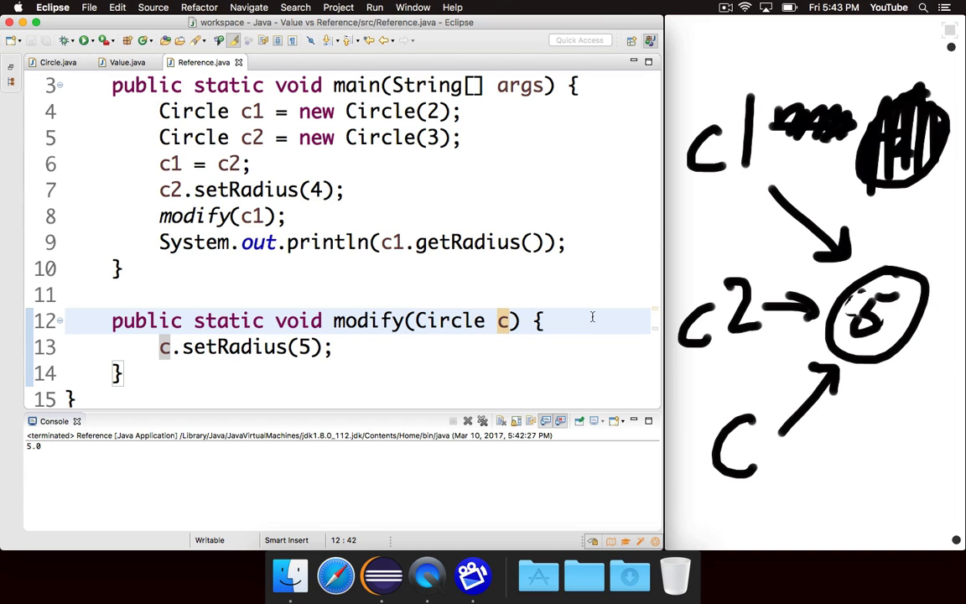
left_click(541, 321)
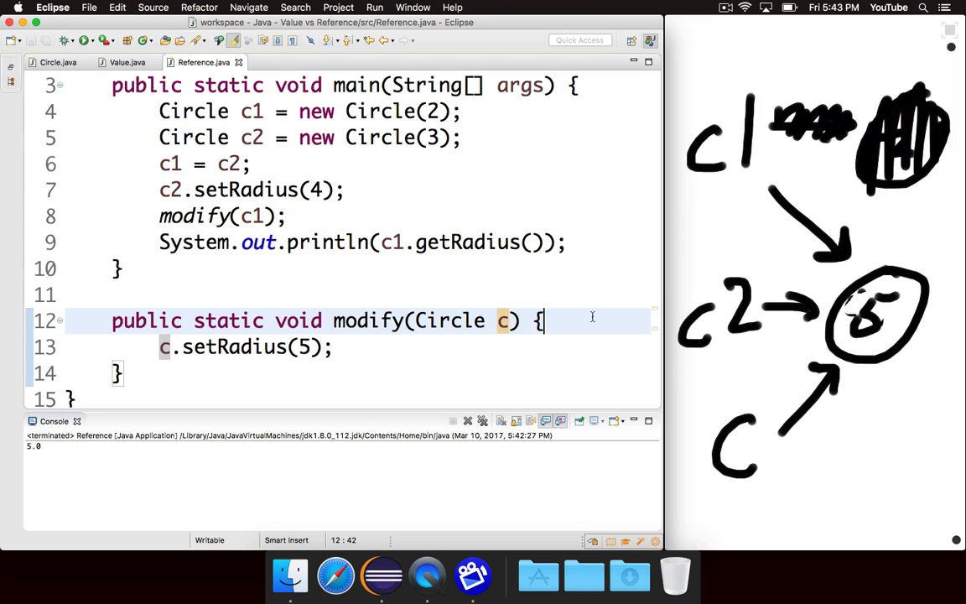
mouse_move(471, 272)
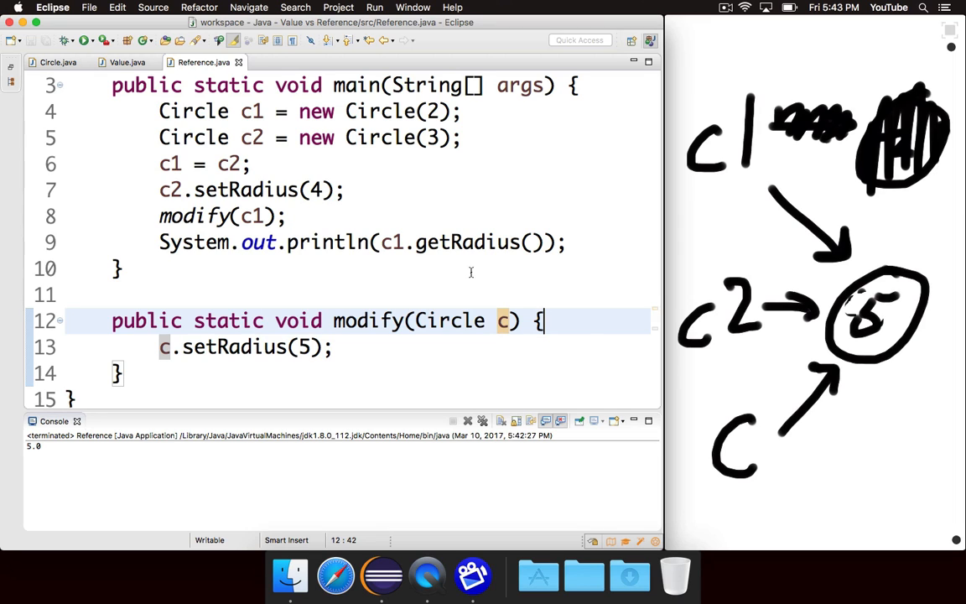
mouse_move(593, 319)
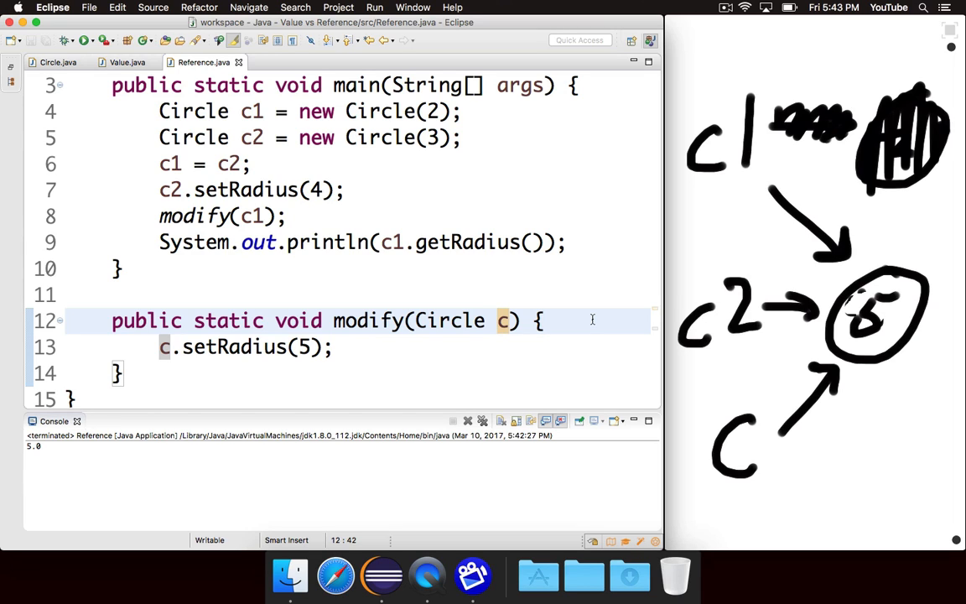
left_click(543, 321)
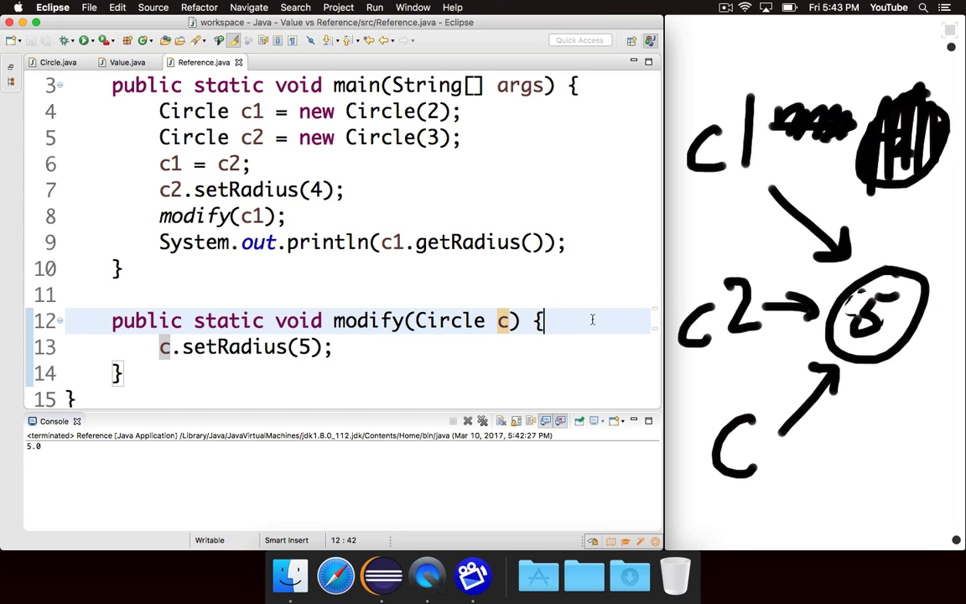